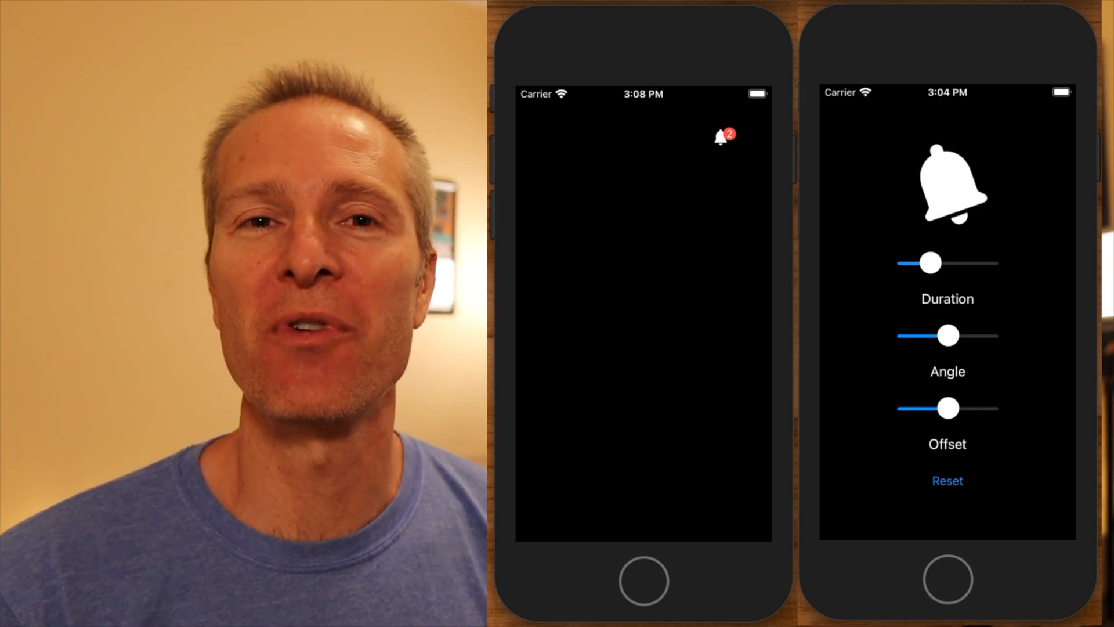
# Push the bell app's Duration, Angle and Offset sliders to exaggerate the shake
pyautogui.moveTo(927, 262); pyautogui.dragTo(966, 263)
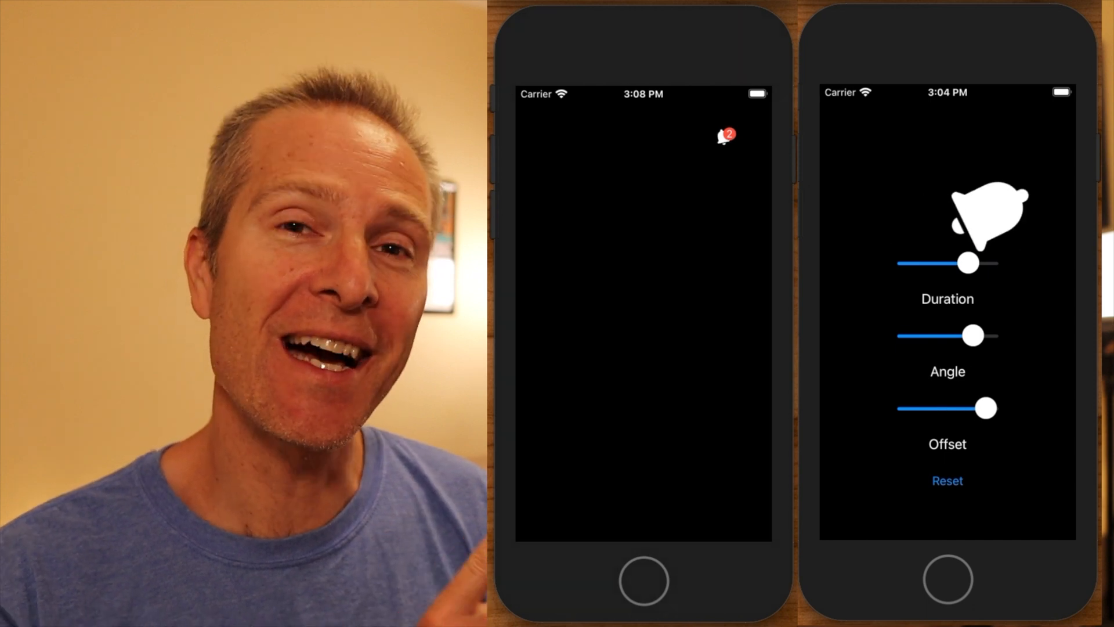
pyautogui.moveTo(986, 409); pyautogui.dragTo(906, 409)
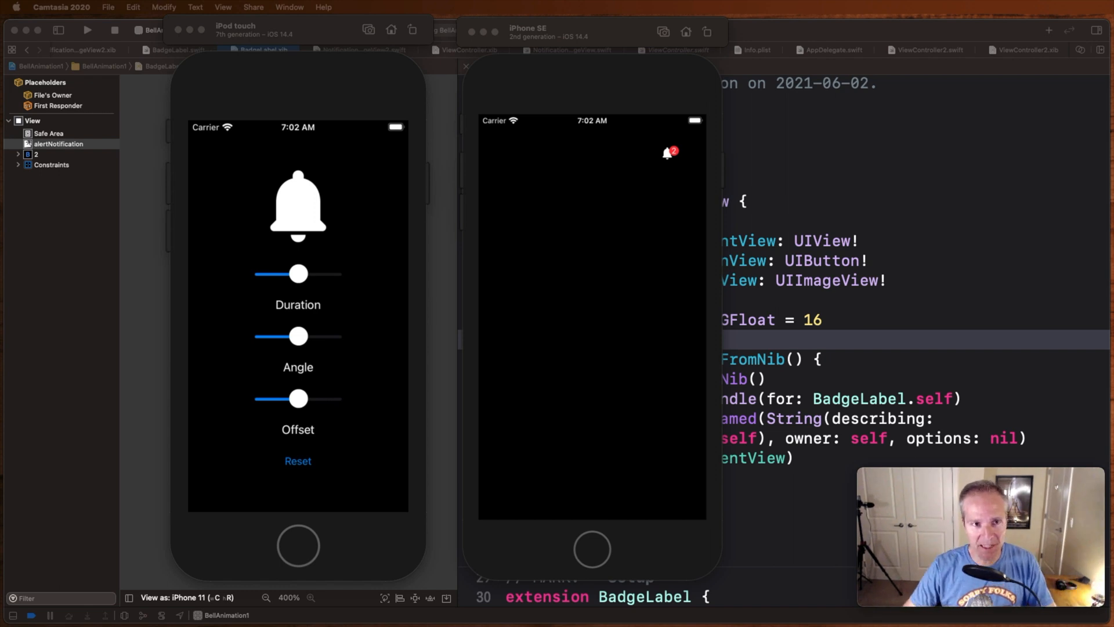
pyautogui.moveTo(657, 193)
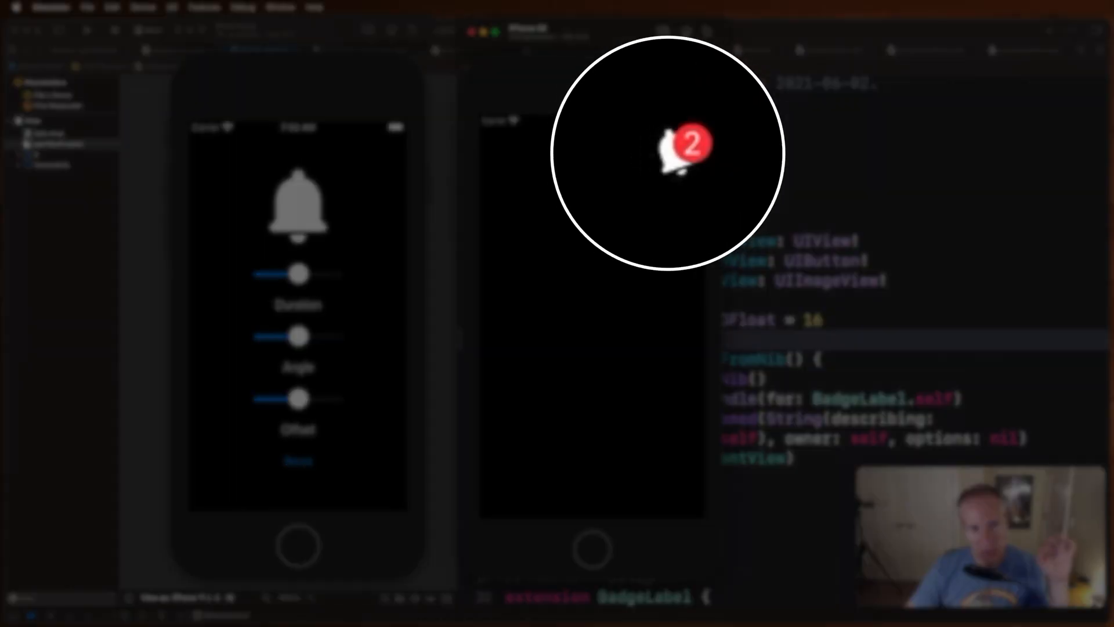
pyautogui.moveTo(667, 252)
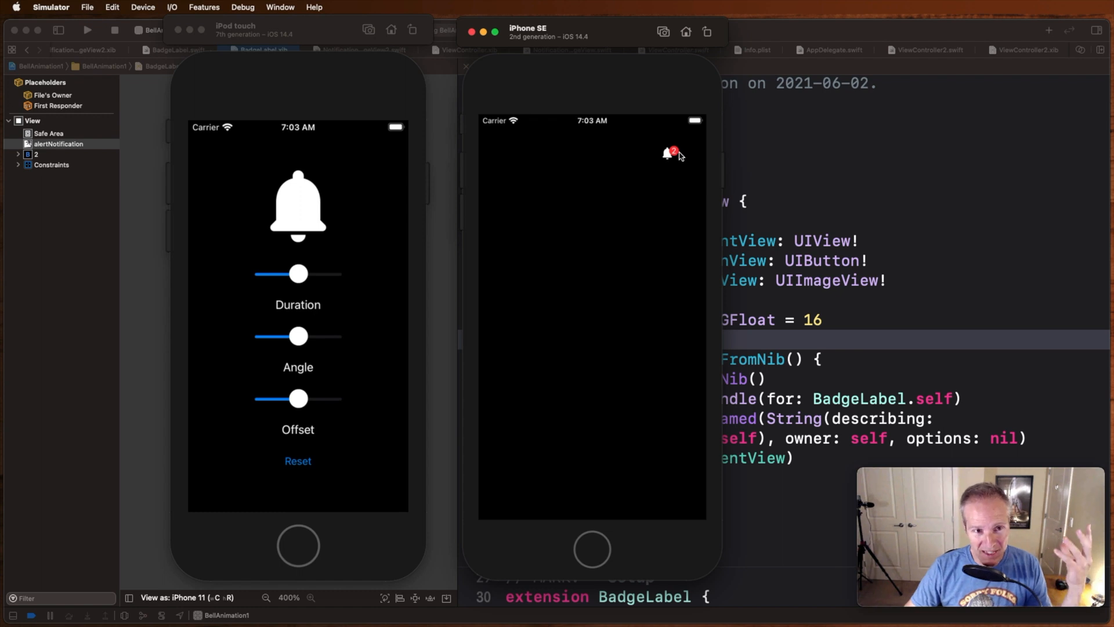
pyautogui.moveTo(668, 157)
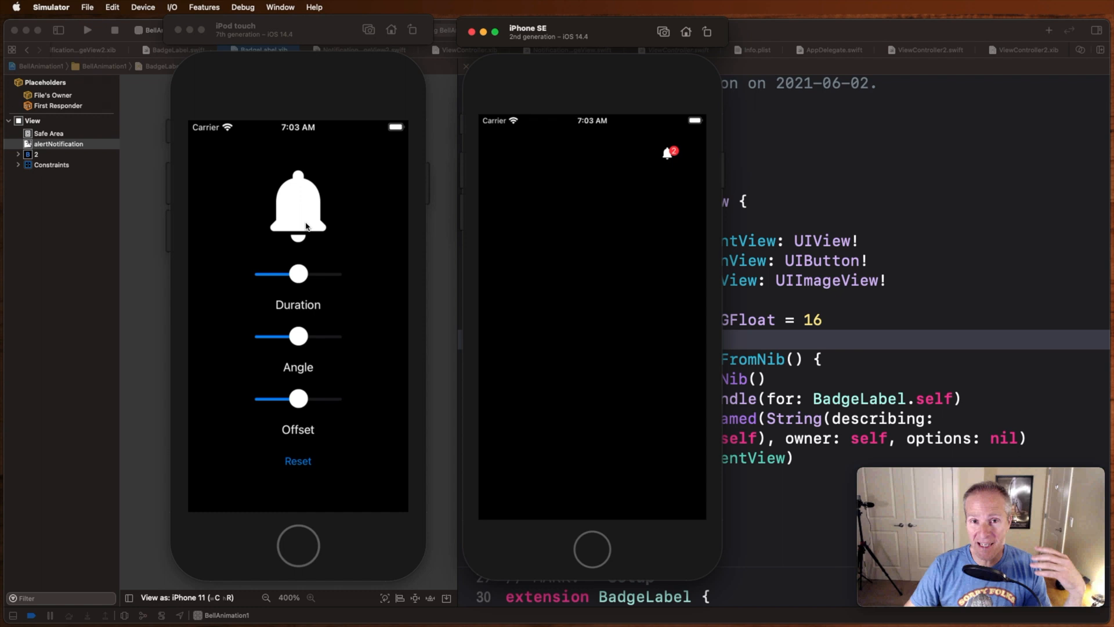
pyautogui.moveTo(294, 275)
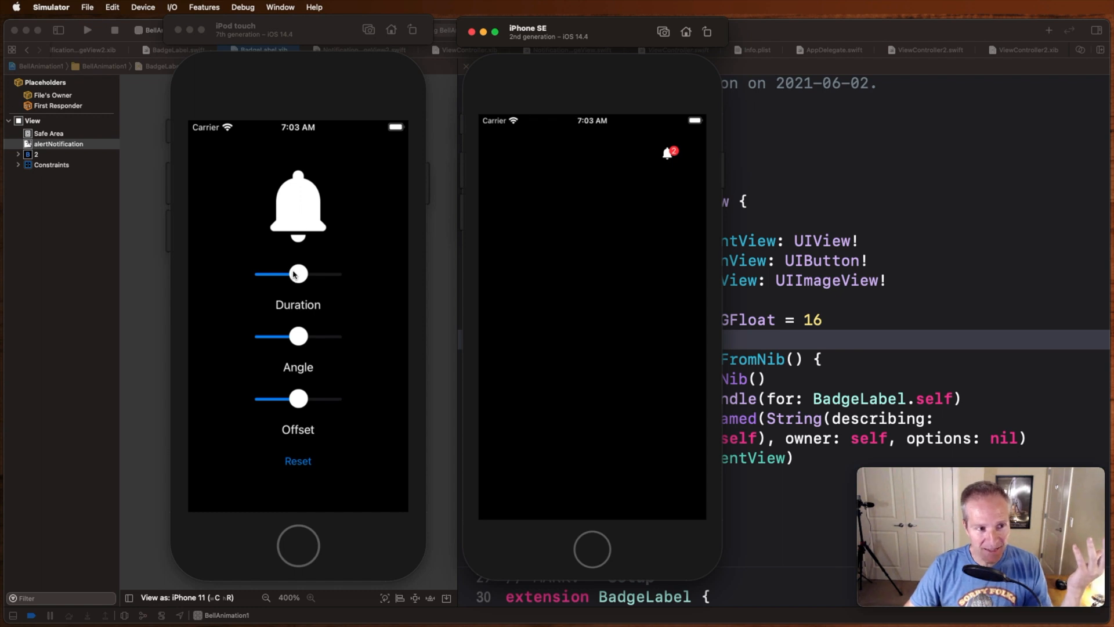
pyautogui.moveTo(250, 297)
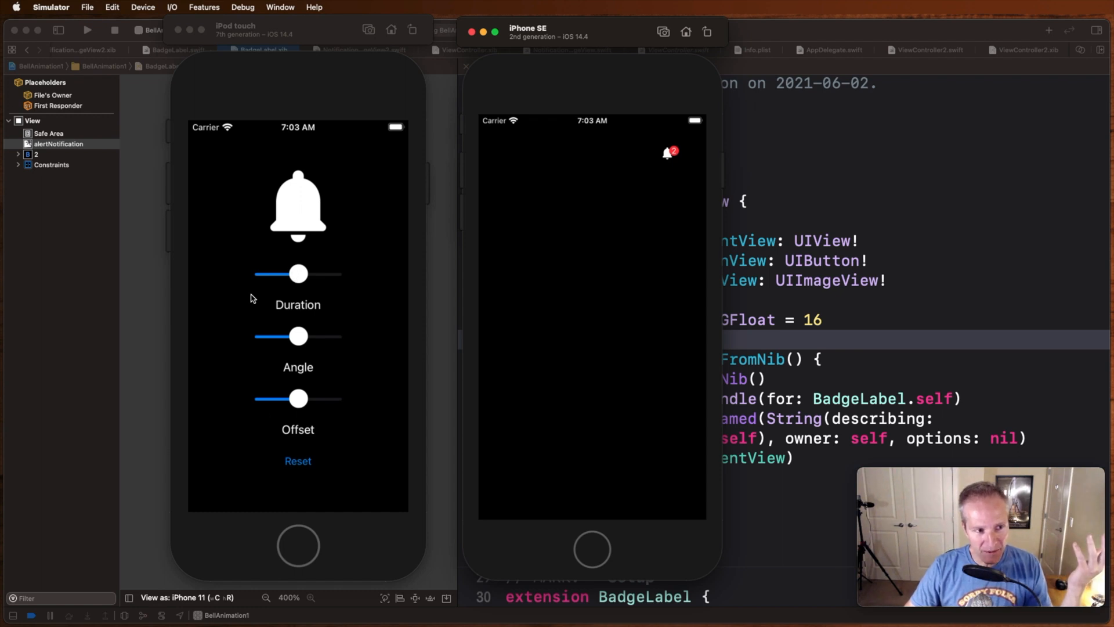
pyautogui.moveTo(251, 286)
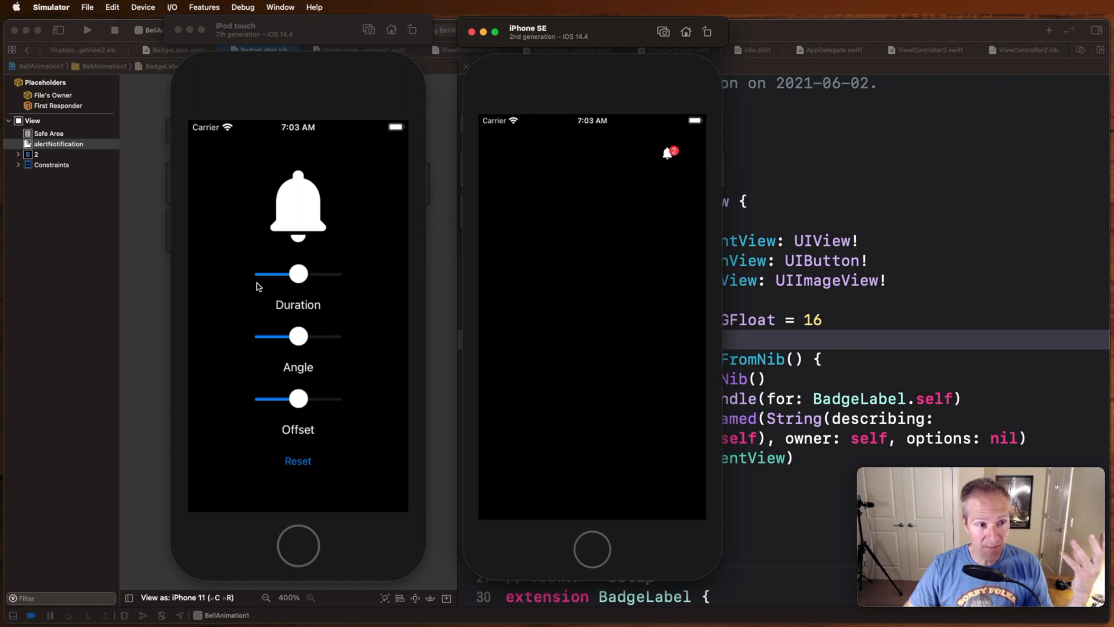
pyautogui.moveTo(275, 255)
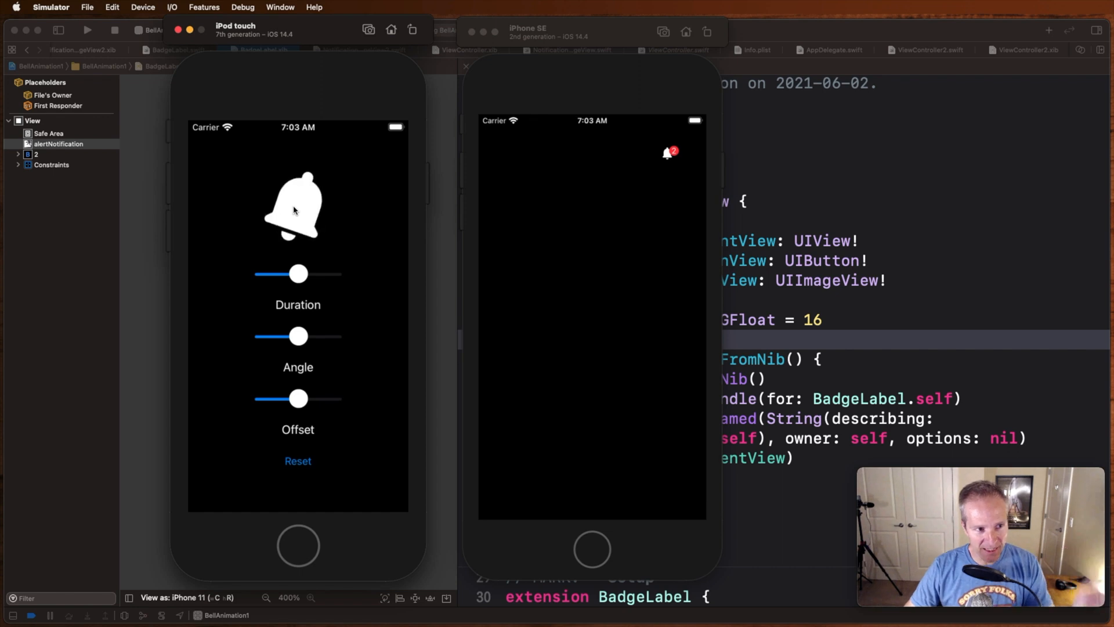
# Try shake duration at maximum, minimum and moderate, then shrink the angle
pyautogui.moveTo(297, 273); pyautogui.dragTo(329, 273)
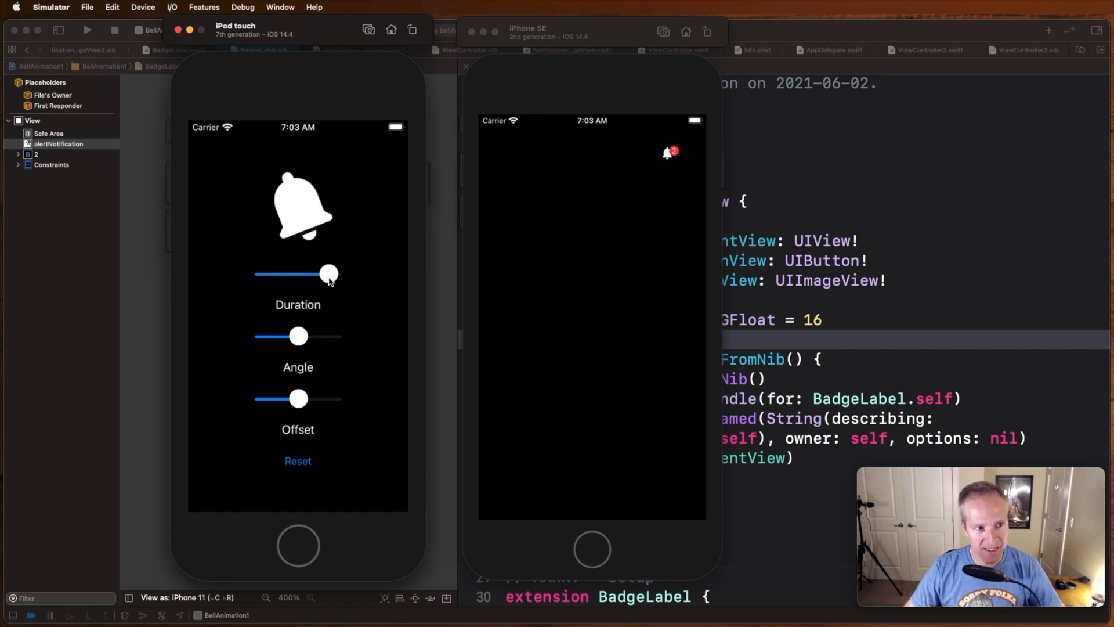
pyautogui.moveTo(328, 273); pyautogui.dragTo(269, 273)
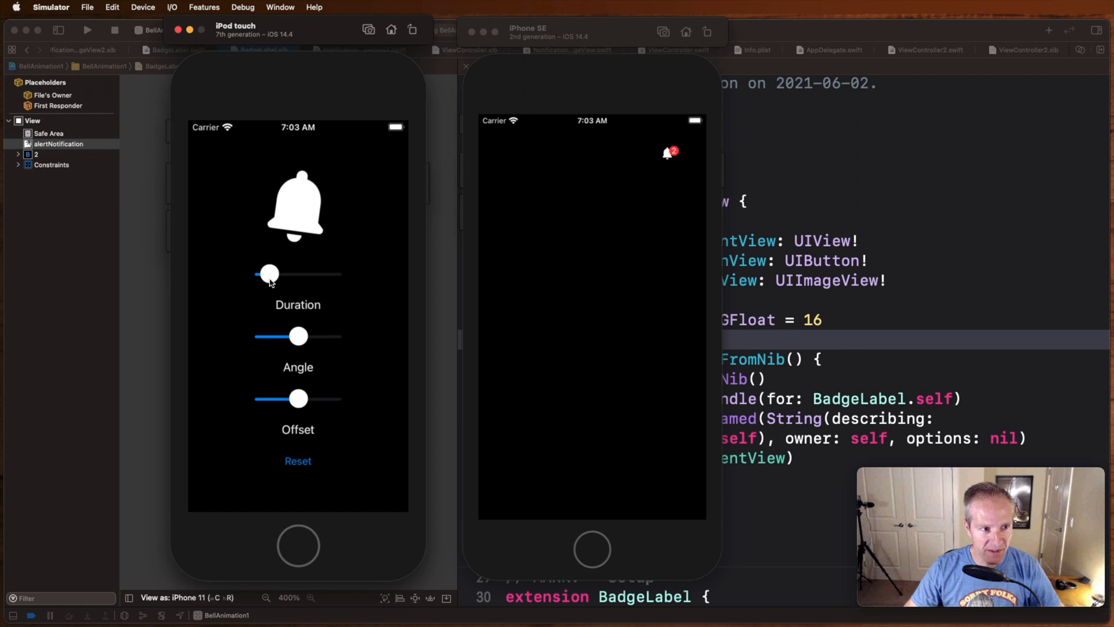
pyautogui.moveTo(269, 273); pyautogui.dragTo(307, 273)
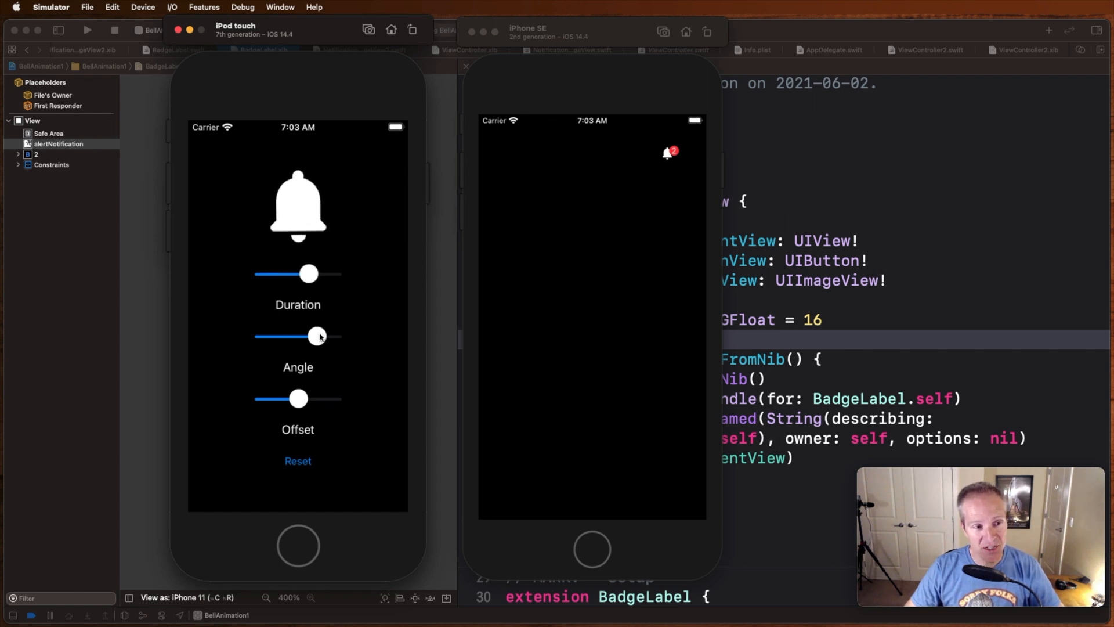
pyautogui.moveTo(318, 335); pyautogui.dragTo(304, 336)
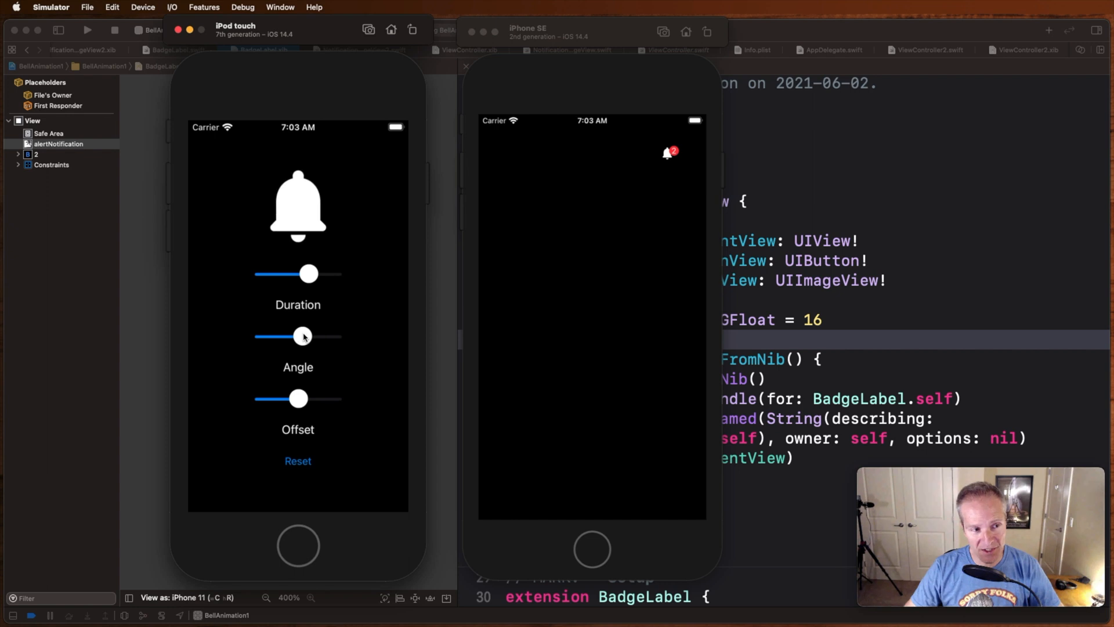
pyautogui.moveTo(303, 336); pyautogui.dragTo(284, 335)
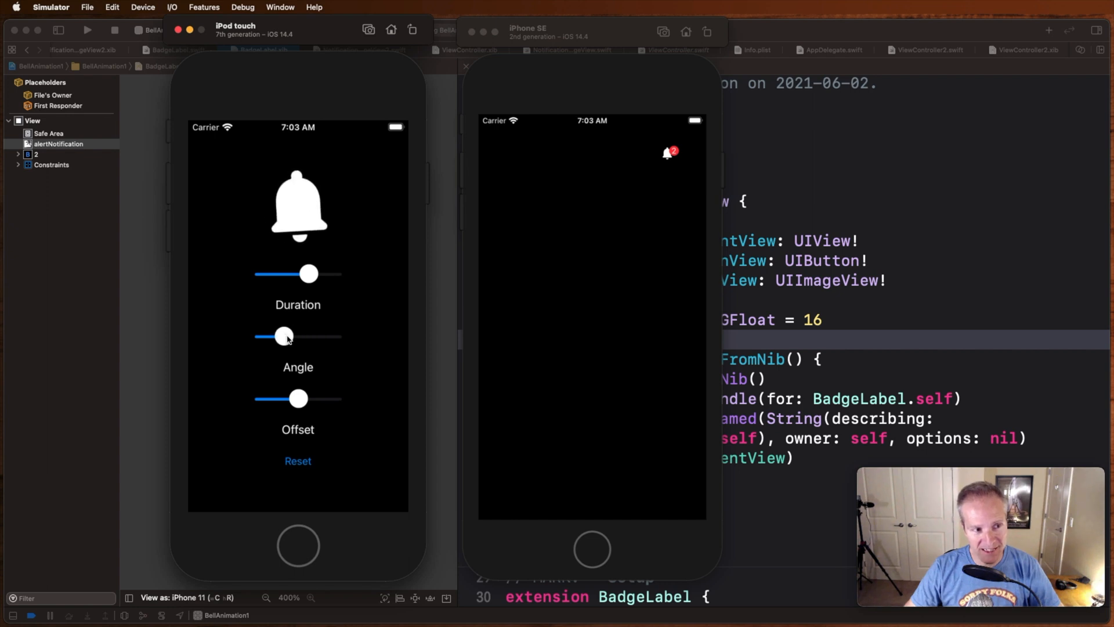
pyautogui.moveTo(284, 335); pyautogui.dragTo(273, 335)
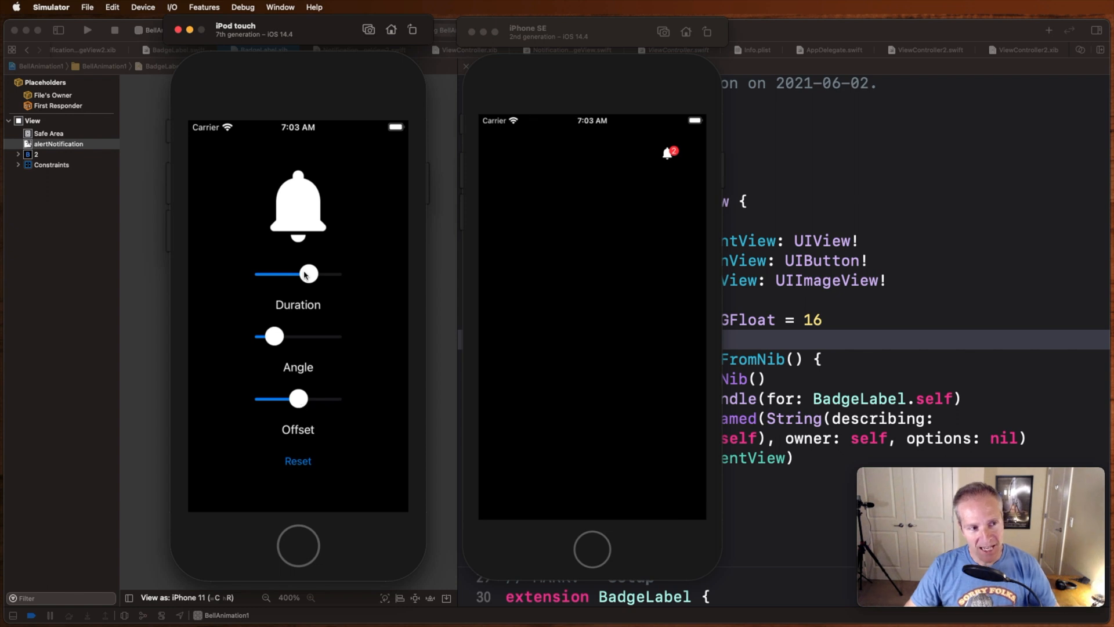
pyautogui.moveTo(304, 203)
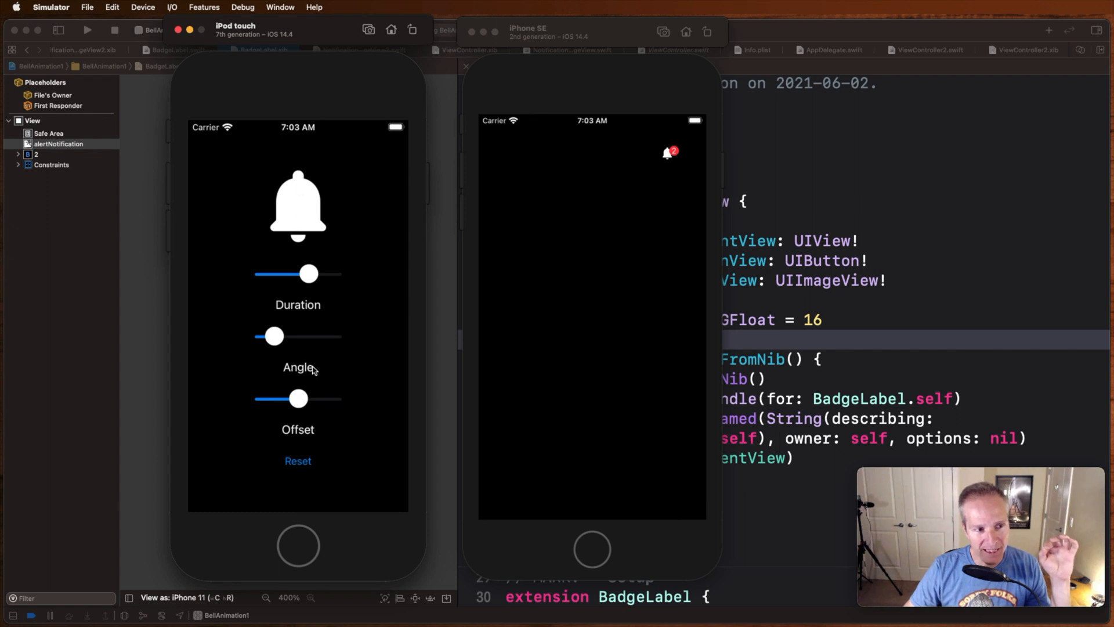
# Sweep the vertical offset from maximum to minimum to small, then reset all defaults
pyautogui.moveTo(298, 399); pyautogui.dragTo(334, 398)
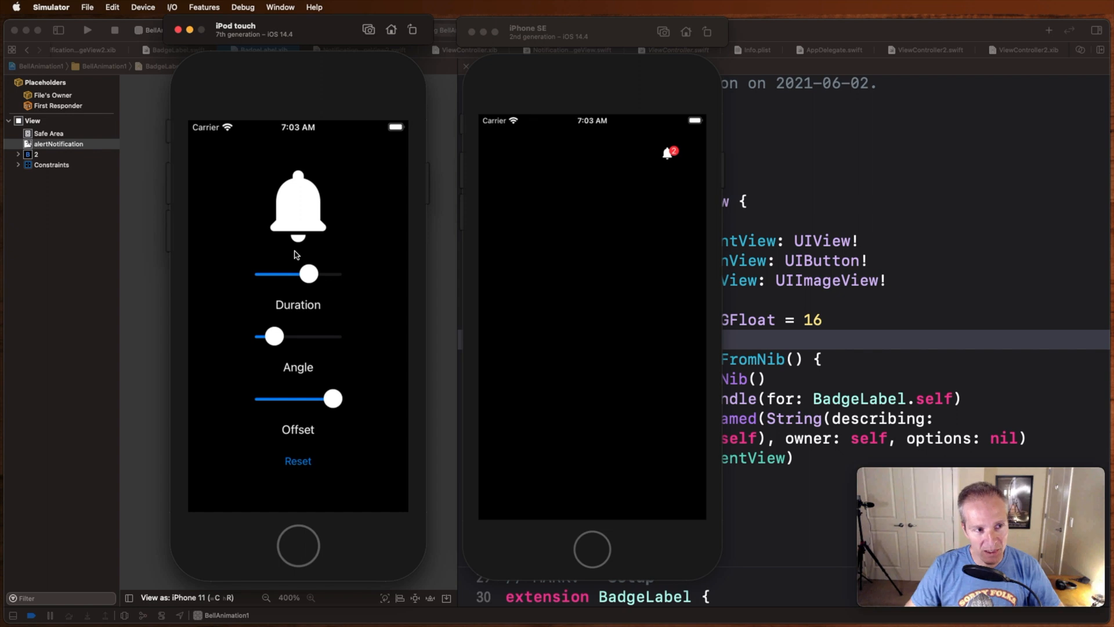
pyautogui.moveTo(334, 398); pyautogui.dragTo(326, 398)
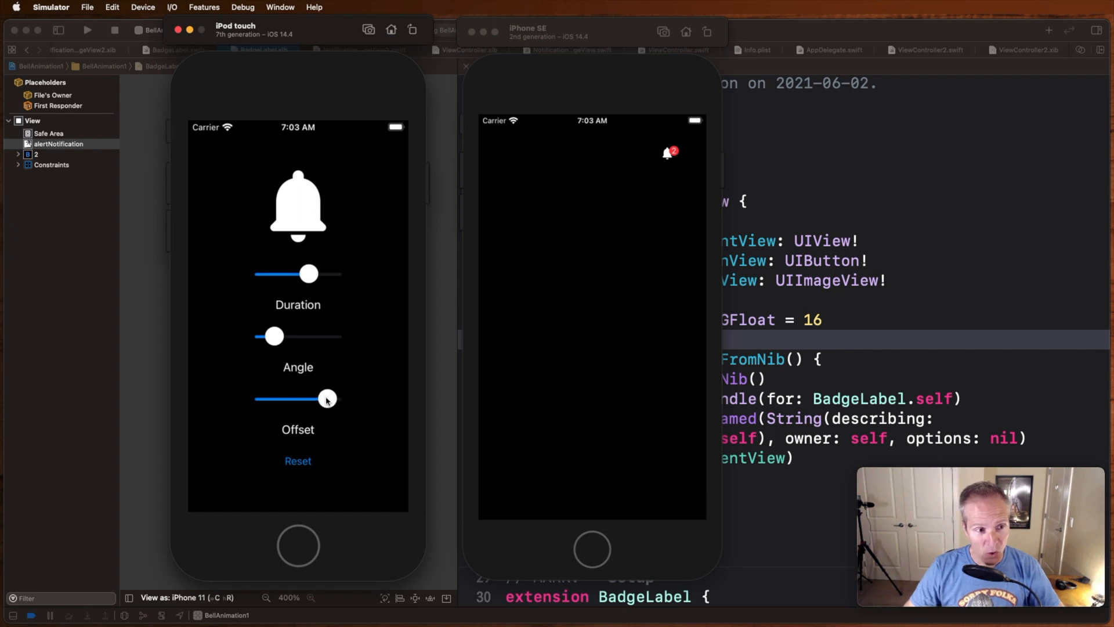
pyautogui.moveTo(327, 398); pyautogui.dragTo(262, 398)
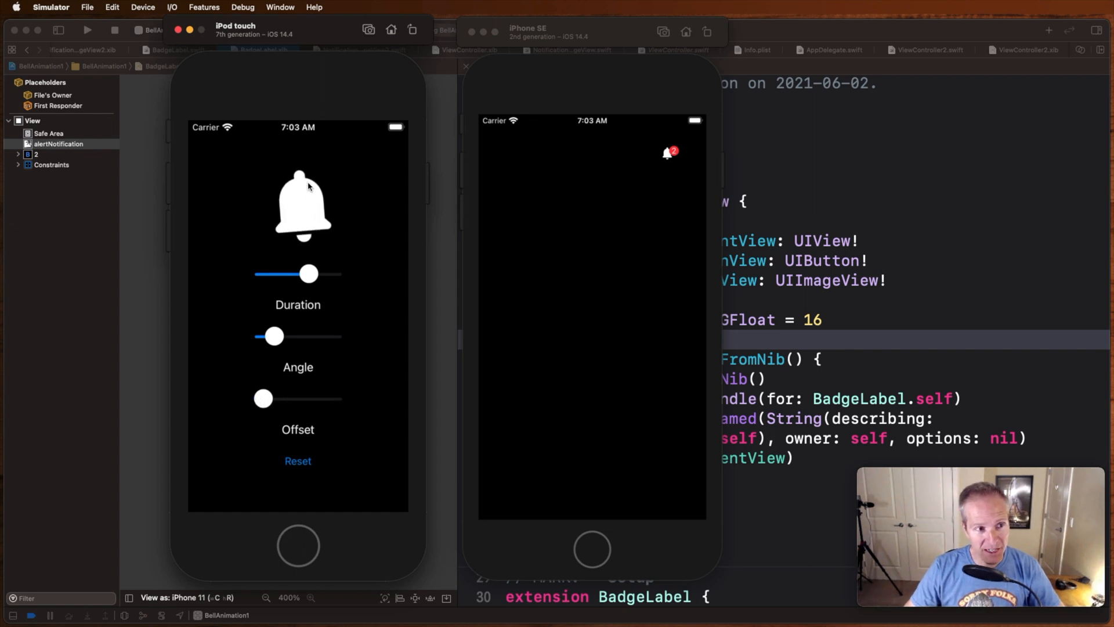
pyautogui.moveTo(263, 398); pyautogui.dragTo(288, 398)
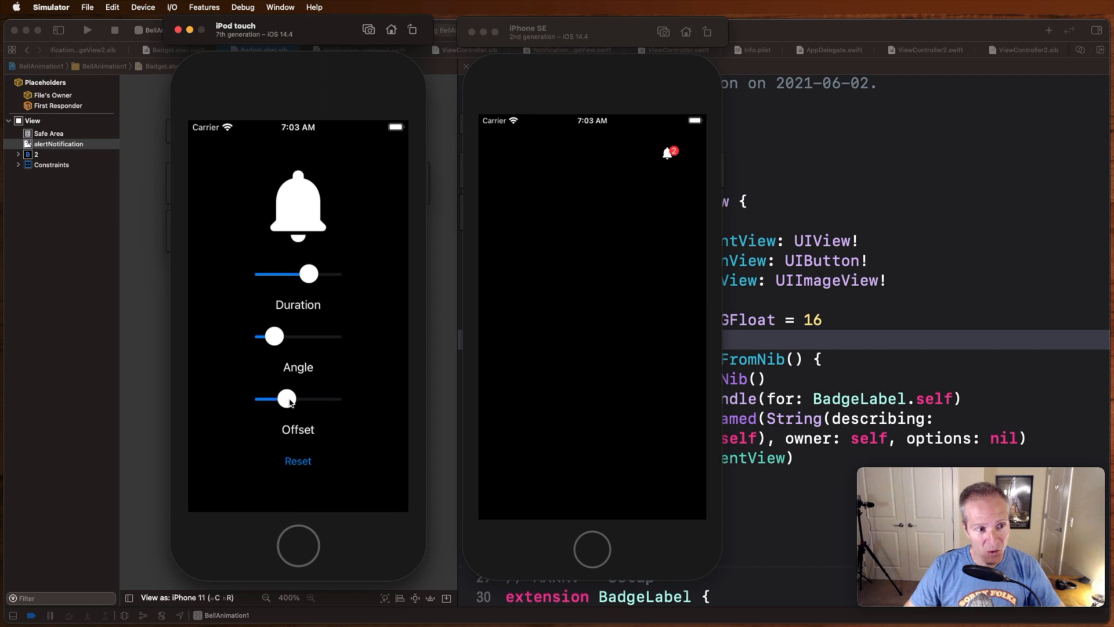
pyautogui.click(297, 460)
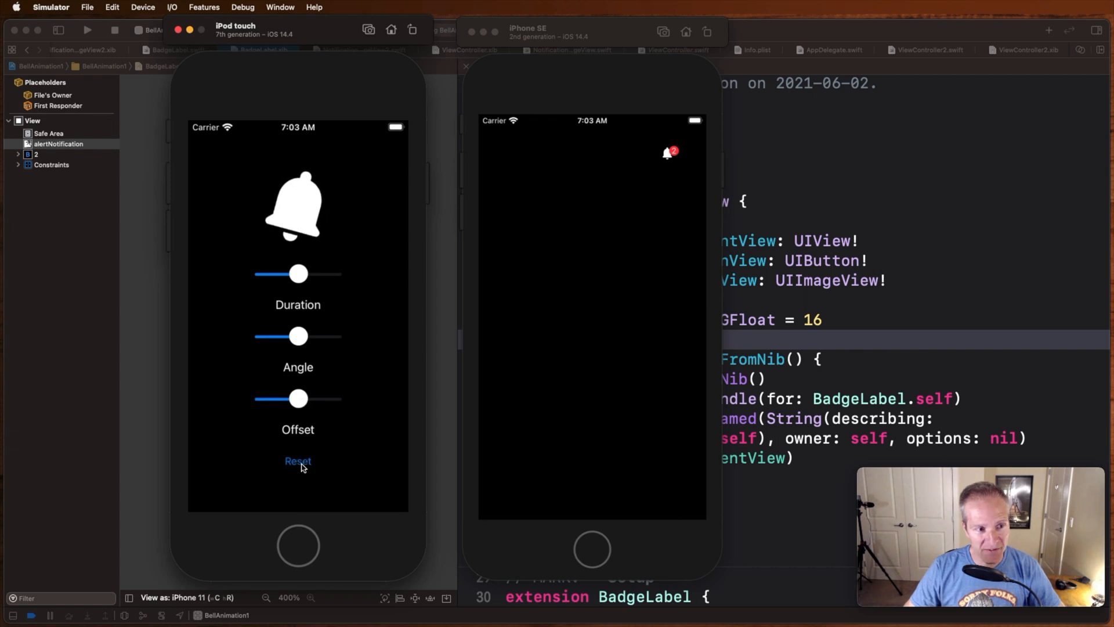
pyautogui.click(297, 460)
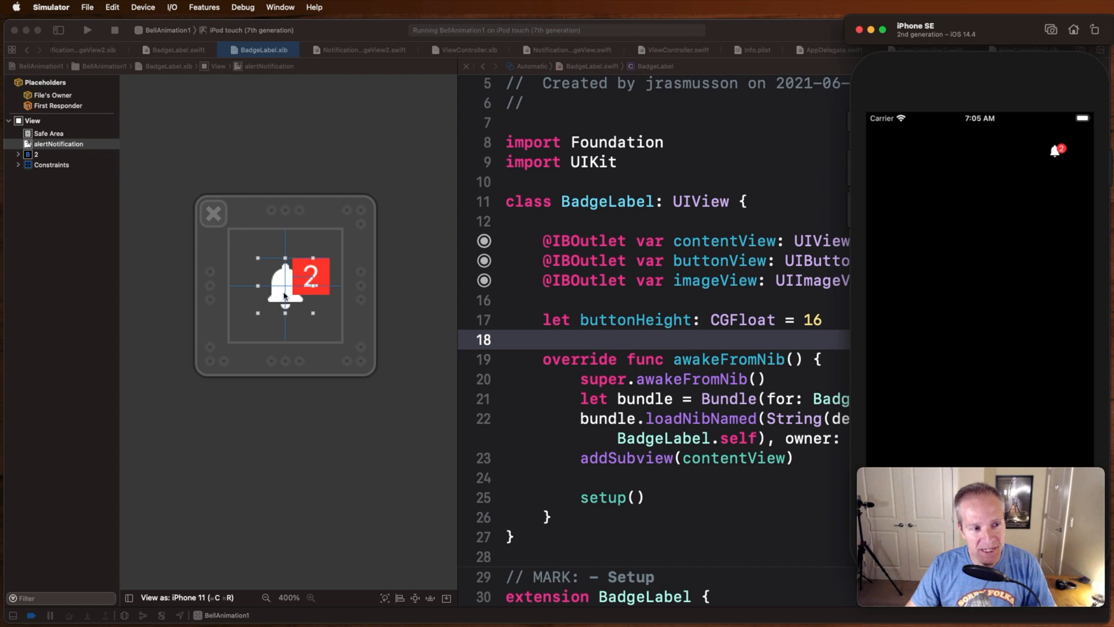
pyautogui.moveTo(282, 304)
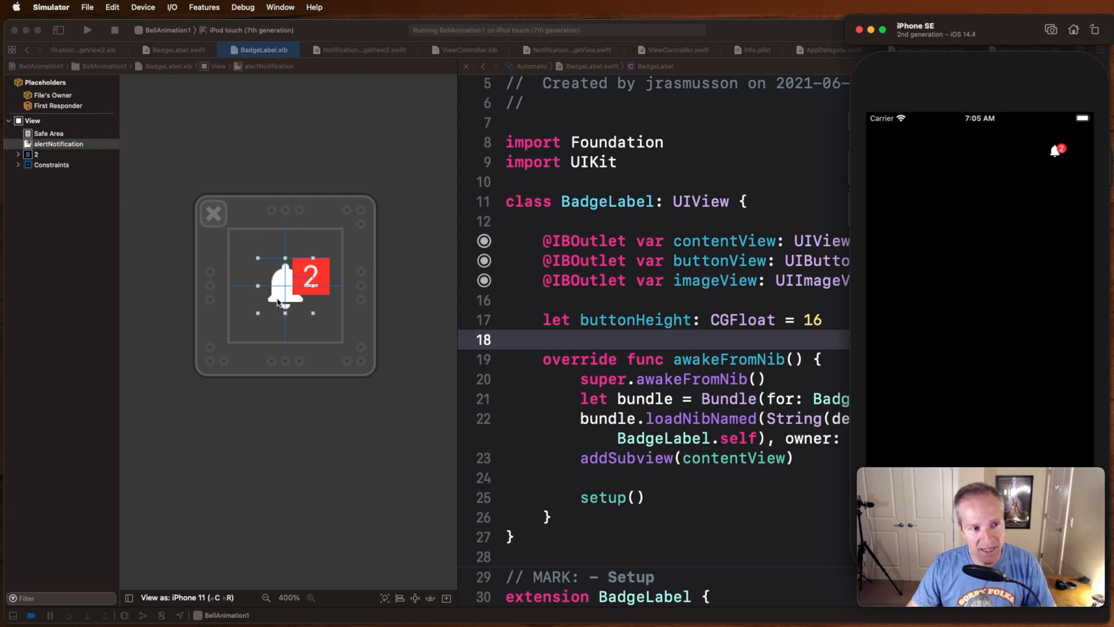
pyautogui.moveTo(303, 297)
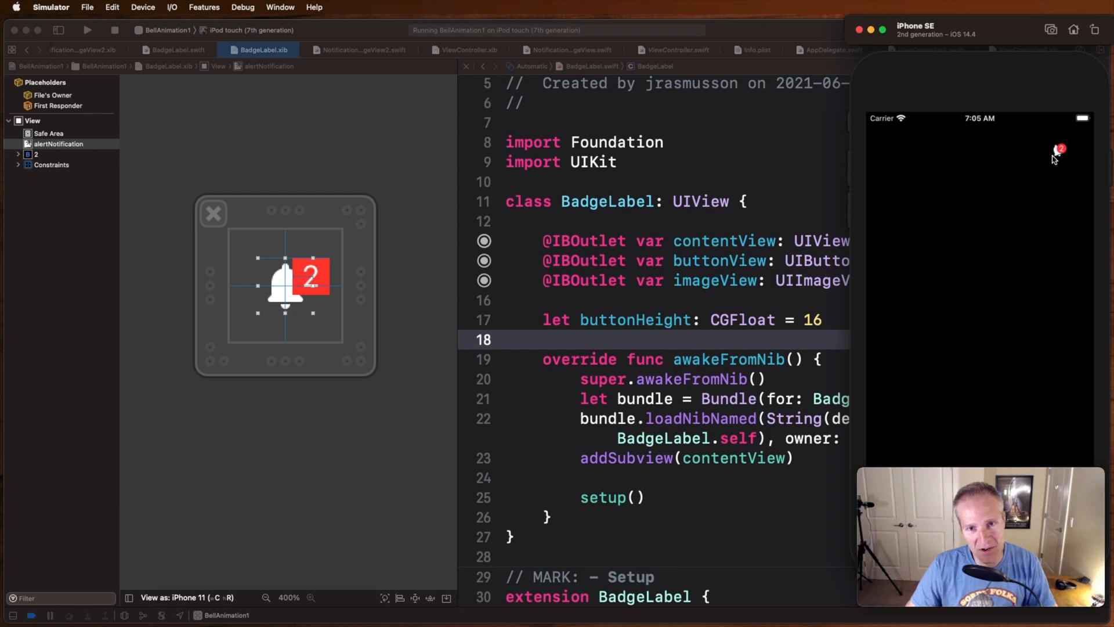
pyautogui.click(465, 50)
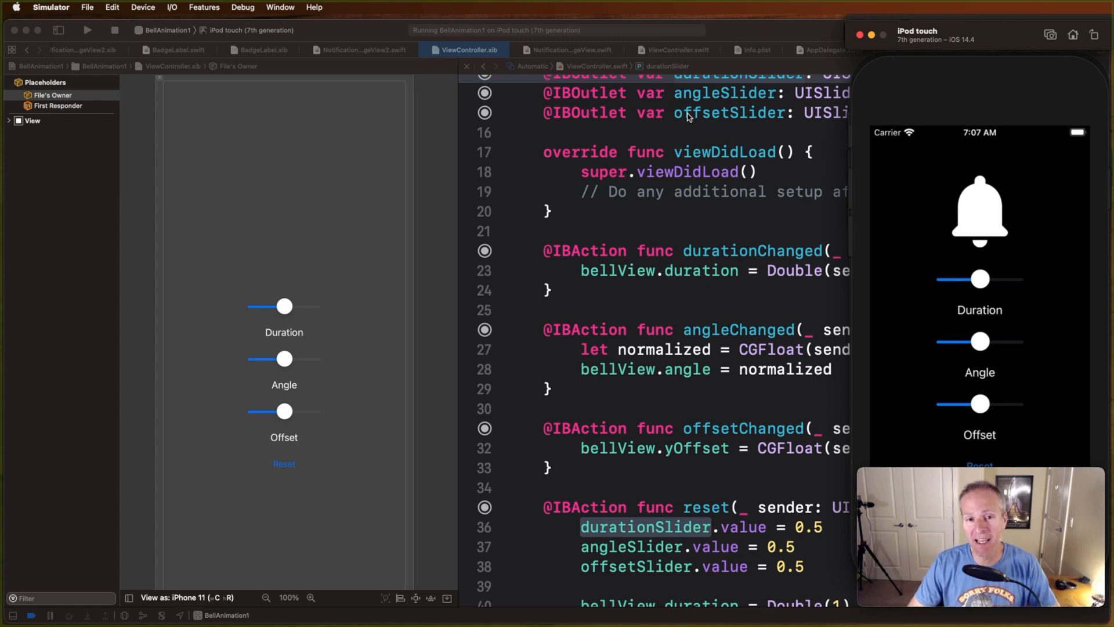
pyautogui.moveTo(223, 282)
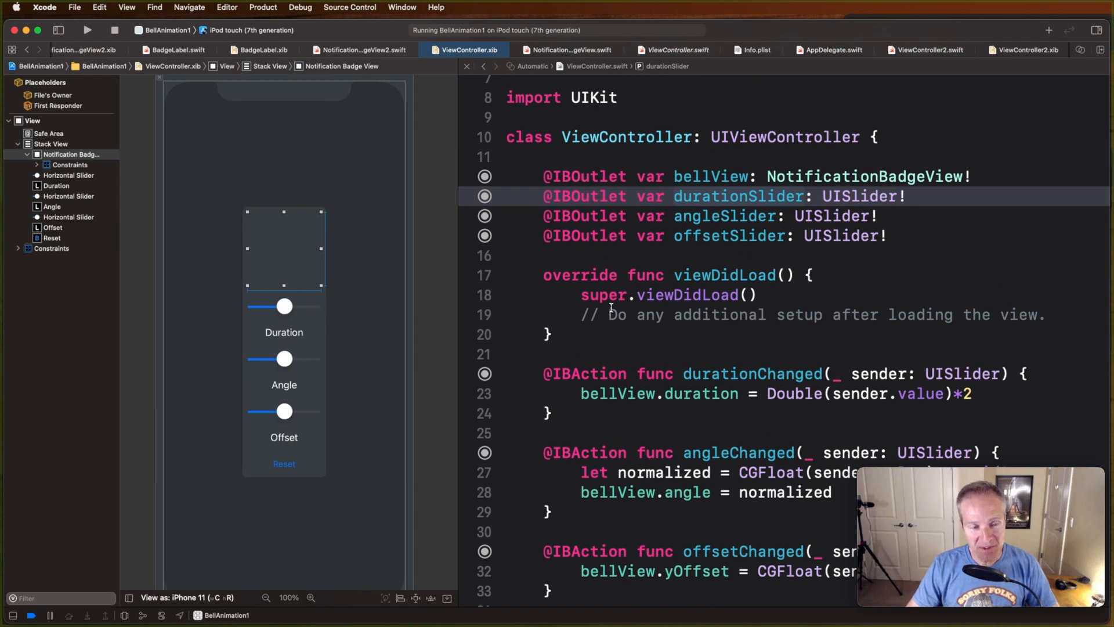
pyautogui.moveTo(288, 347)
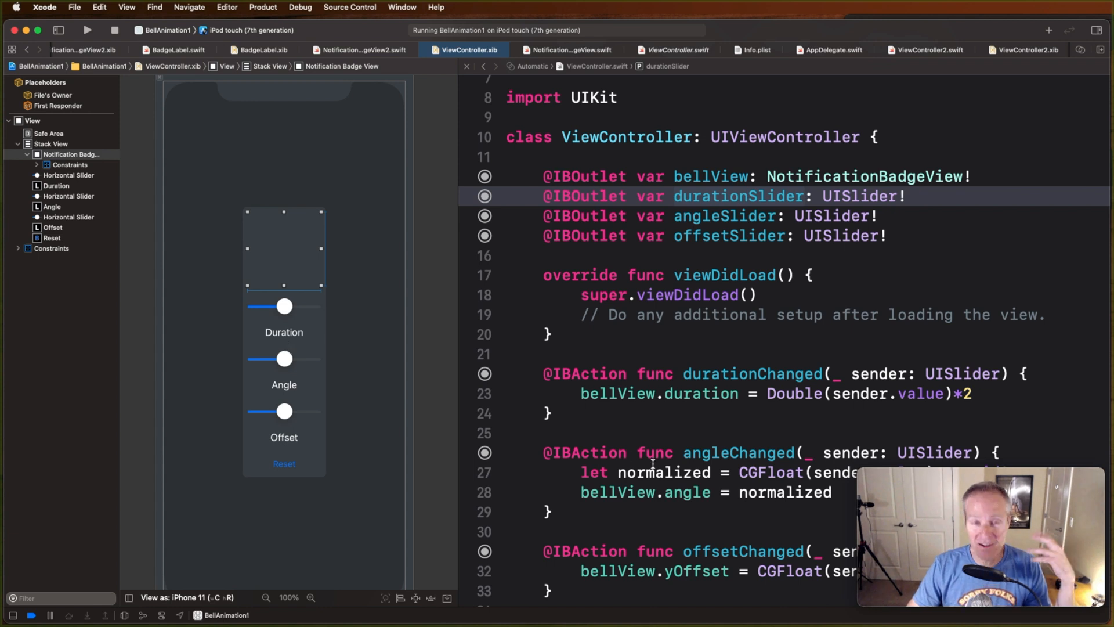
pyautogui.moveTo(497, 175)
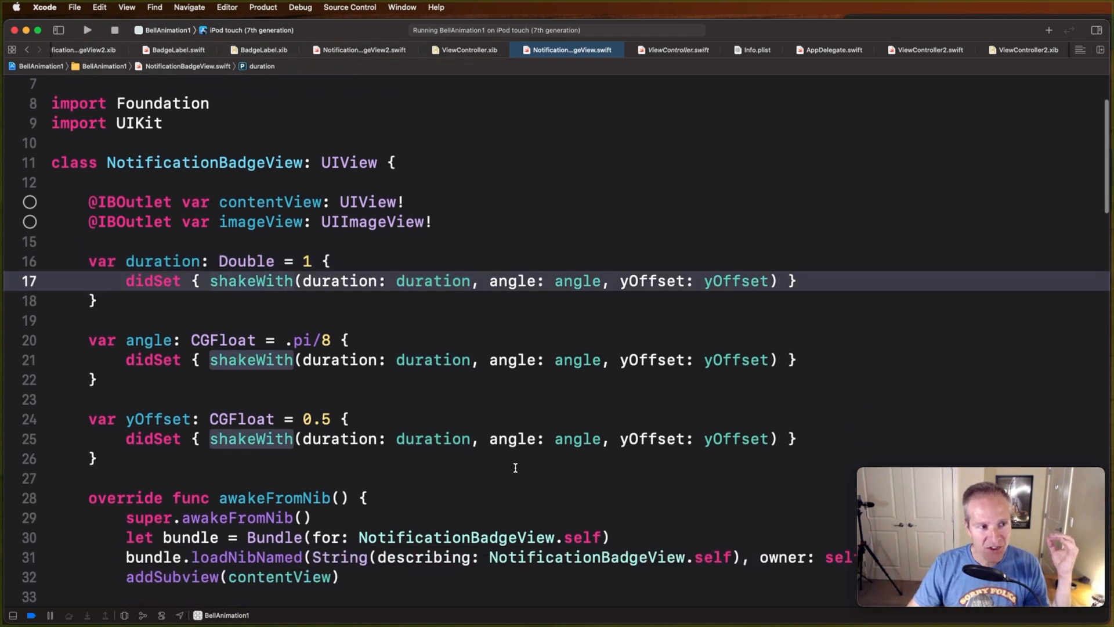
# Scroll NotificationBadgeView.swift down to the shakeWith(duration:angle:yOffset:) keyframe rotation code
pyautogui.scroll(-3)
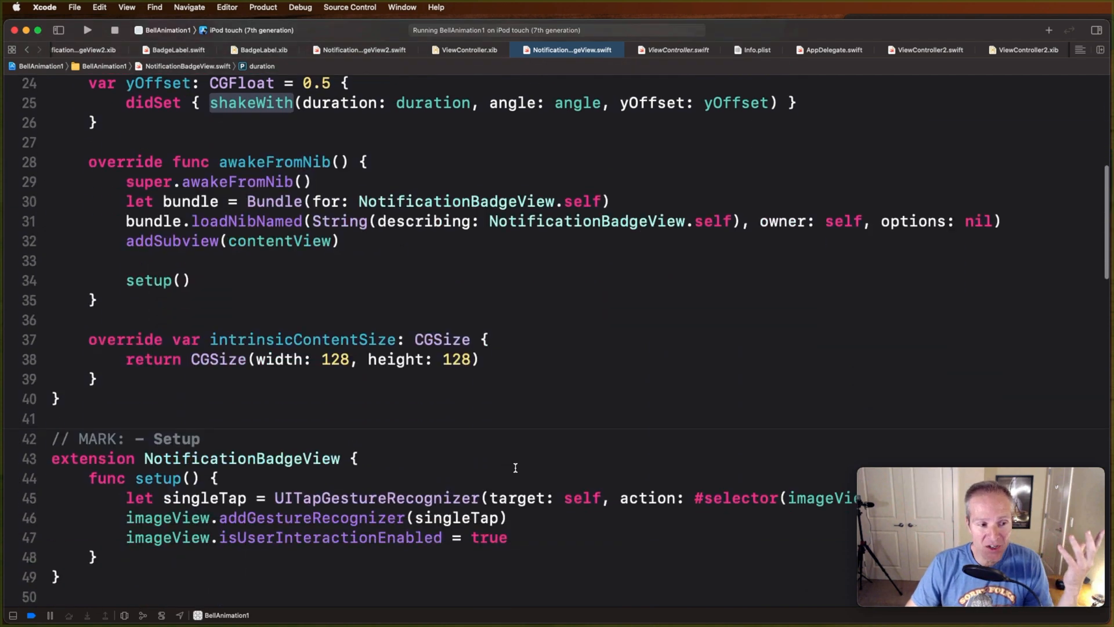
pyautogui.scroll(-3)
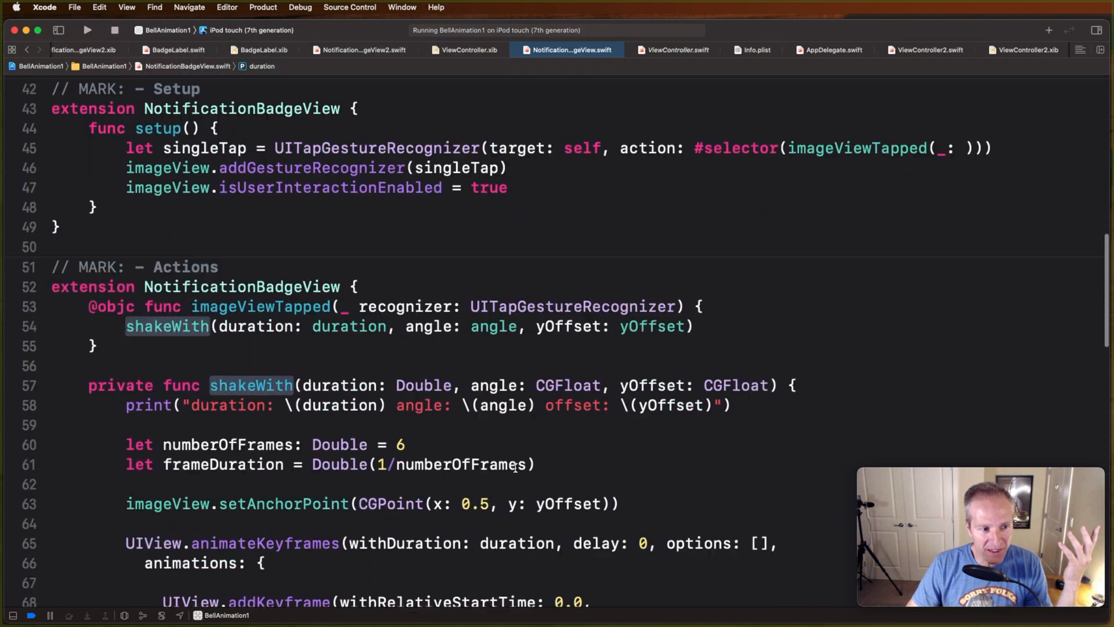
pyautogui.scroll(-3)
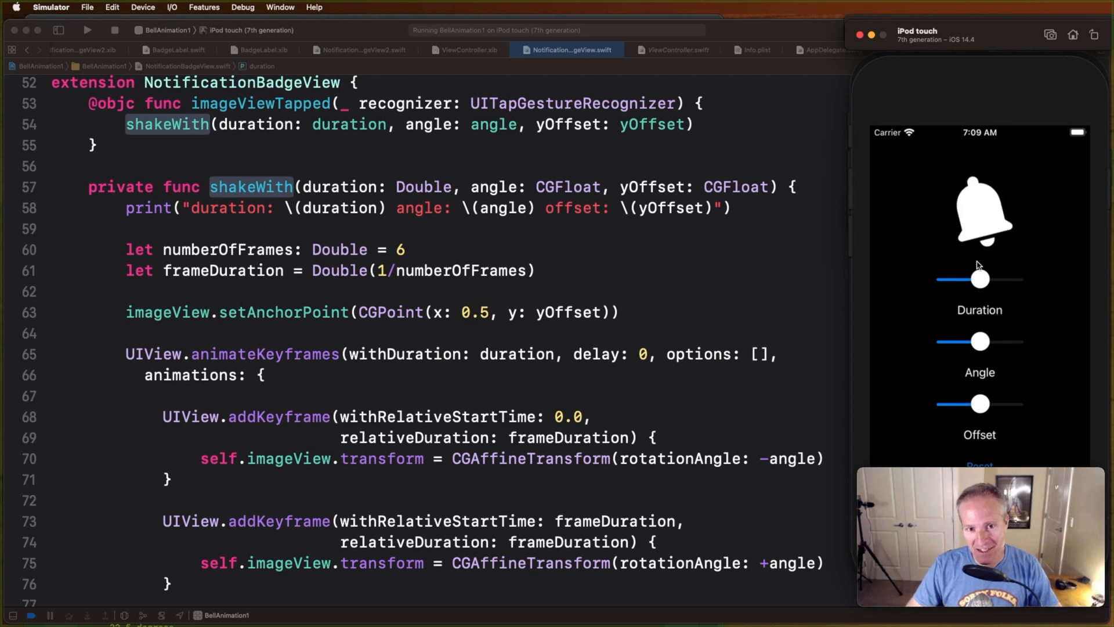
# Raise the Duration slider and lower the Angle slider in the running bell app
pyautogui.moveTo(981, 279); pyautogui.dragTo(998, 278)
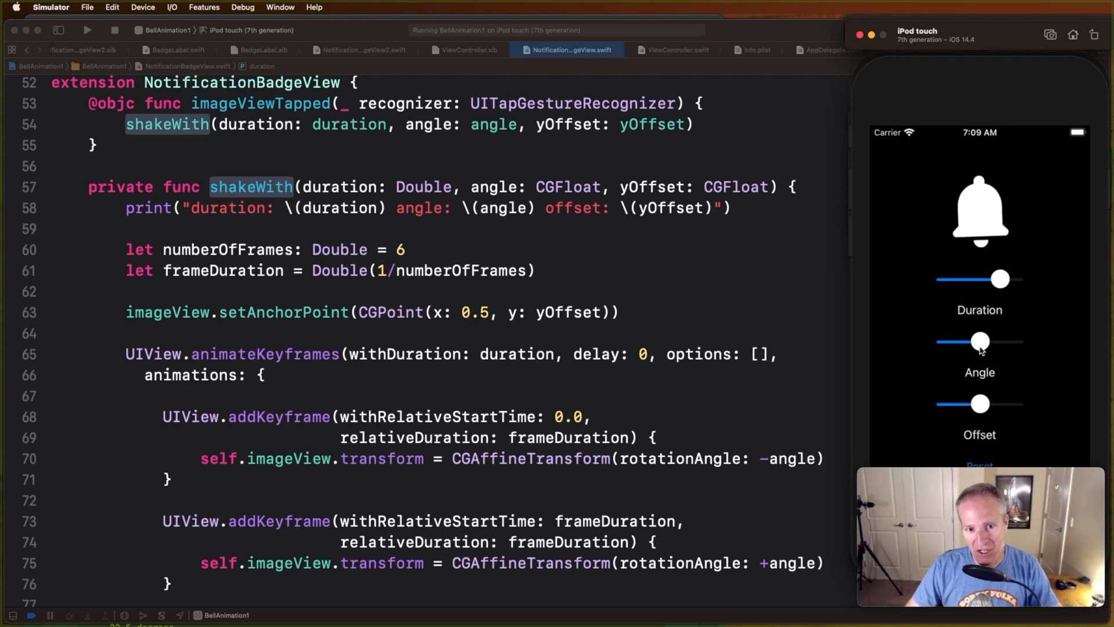
pyautogui.moveTo(980, 341); pyautogui.dragTo(962, 341)
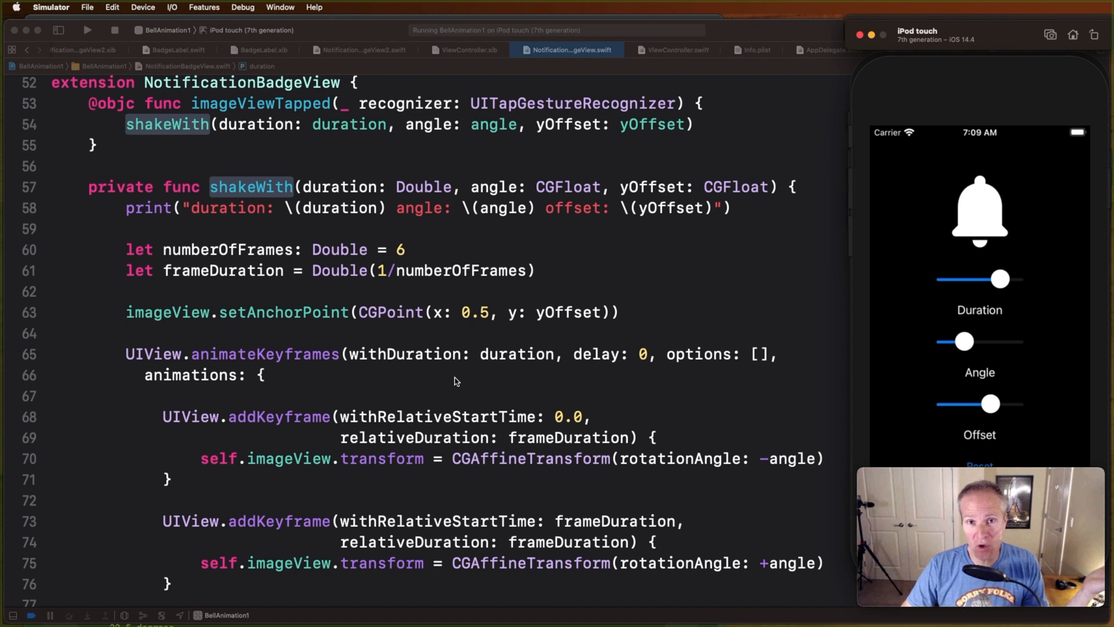
pyautogui.moveTo(242, 189)
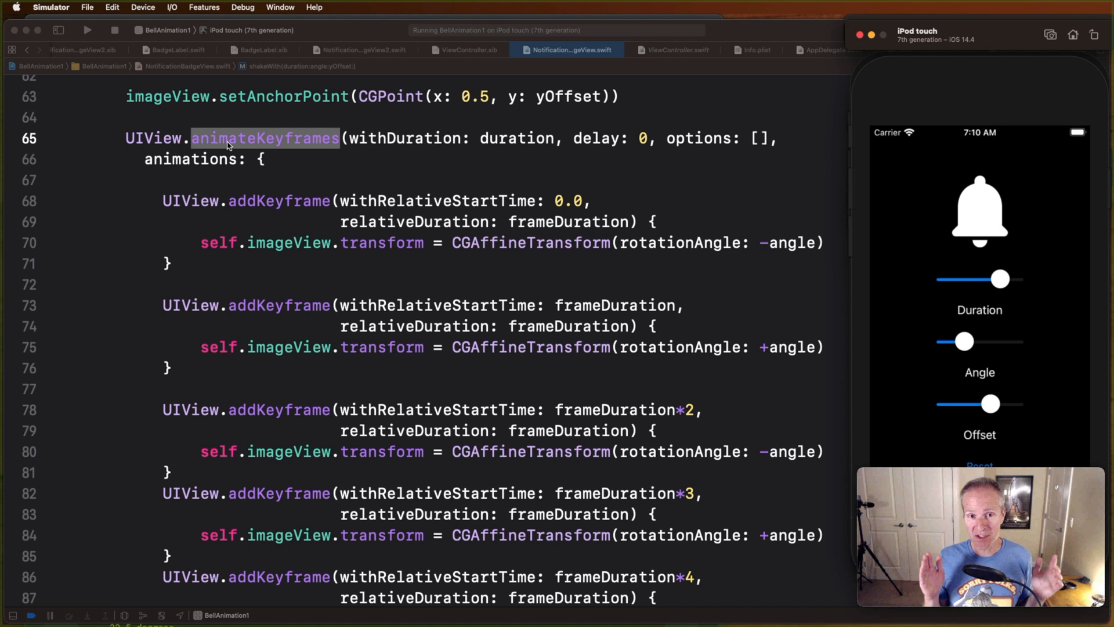
pyautogui.moveTo(969, 205)
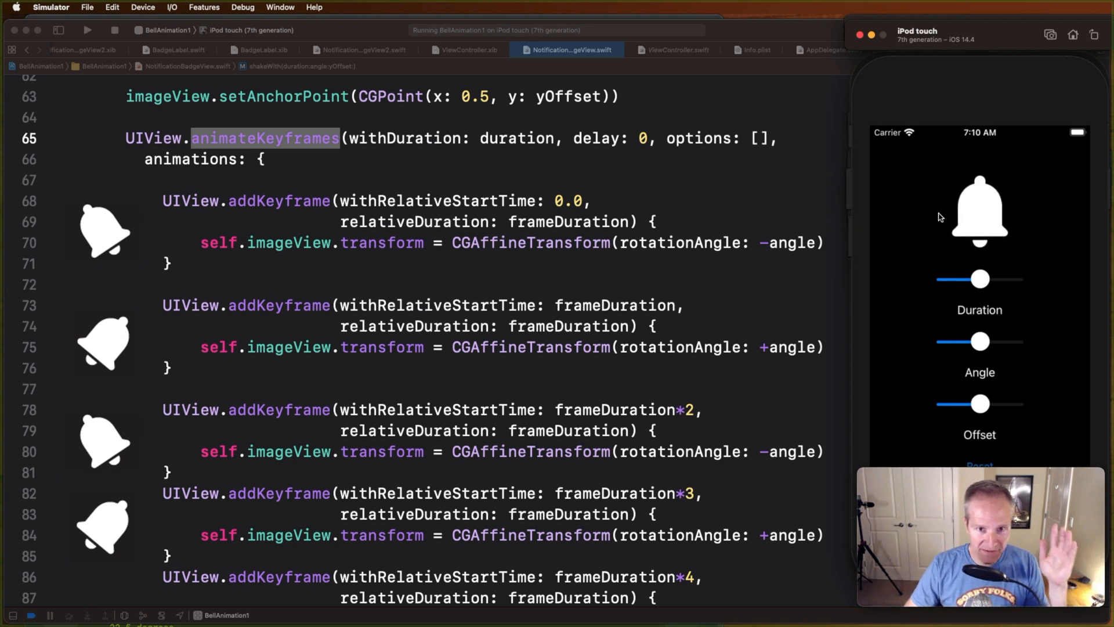
pyautogui.moveTo(526, 268)
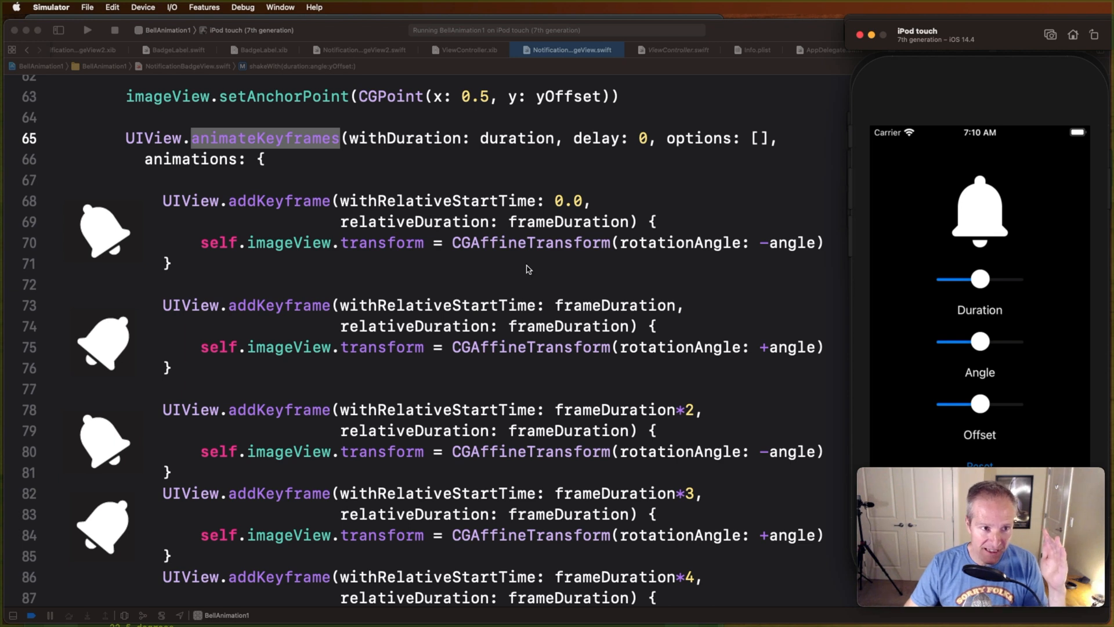
pyautogui.moveTo(500, 237)
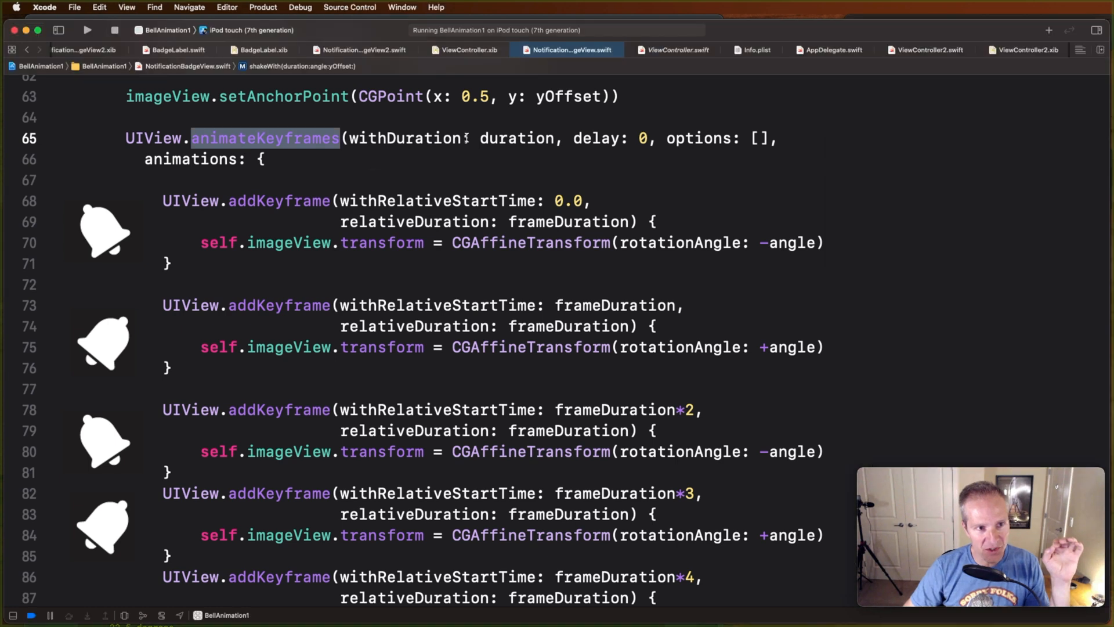
# Select the -angle rotation value on line 70 in the first keyframe
pyautogui.doubleClick(516, 138)
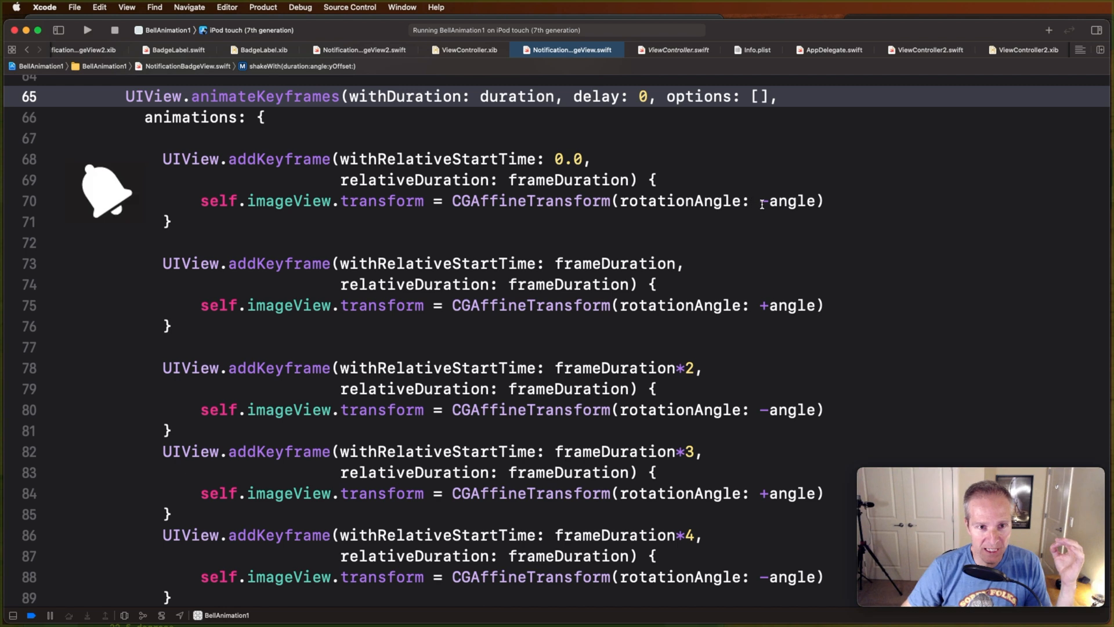
pyautogui.click(760, 201)
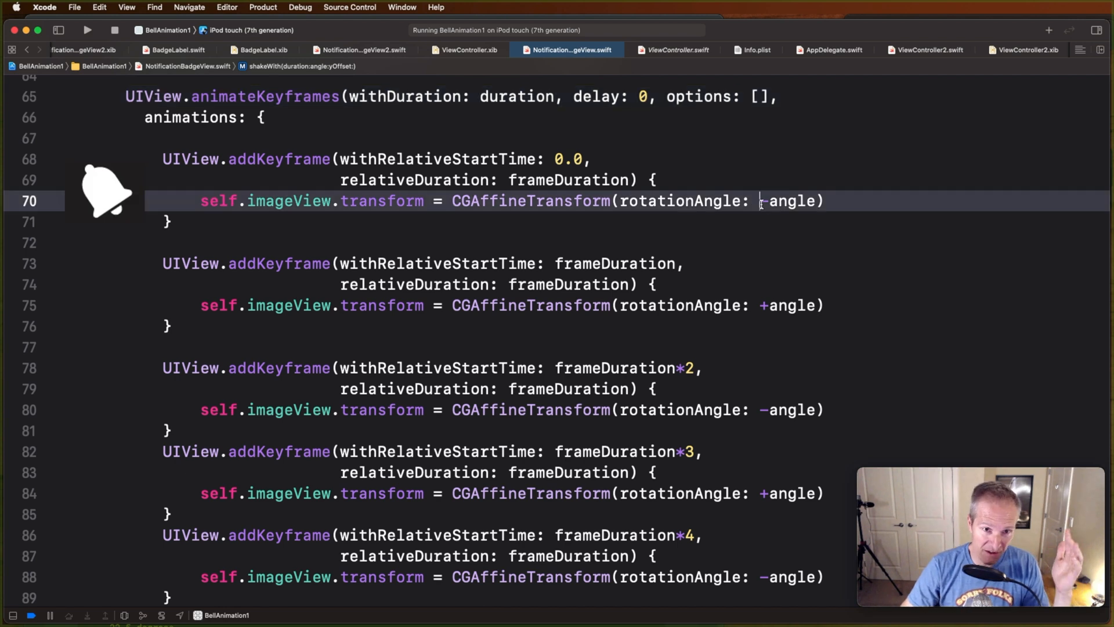
pyautogui.doubleClick(788, 200)
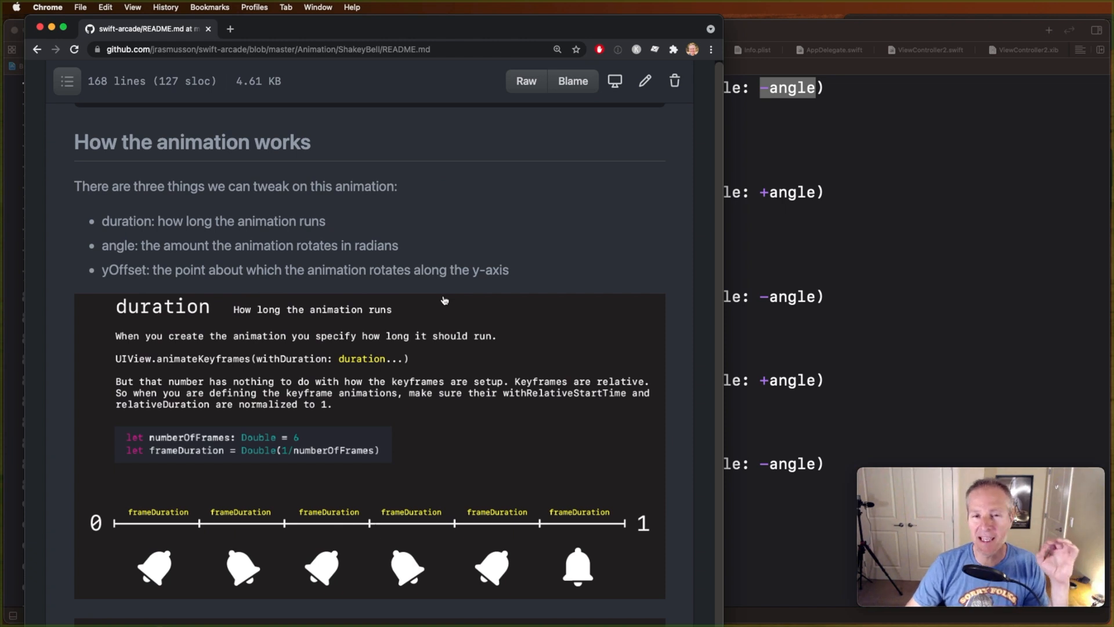
# Scroll the README to the duration section with its six equal frame durations
pyautogui.scroll(-3)
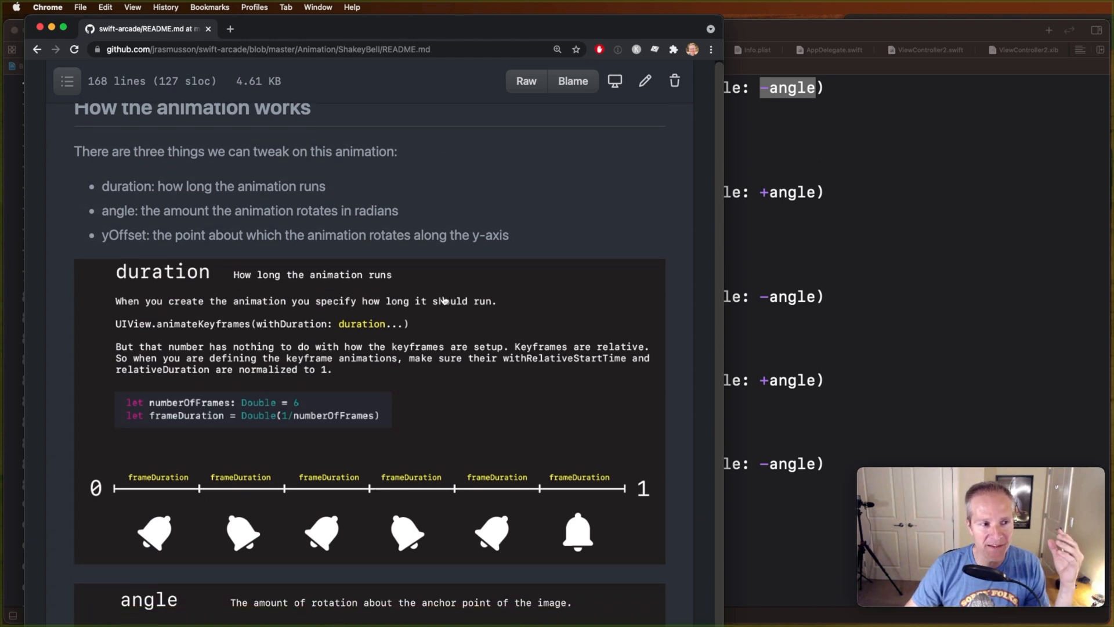
pyautogui.scroll(-3)
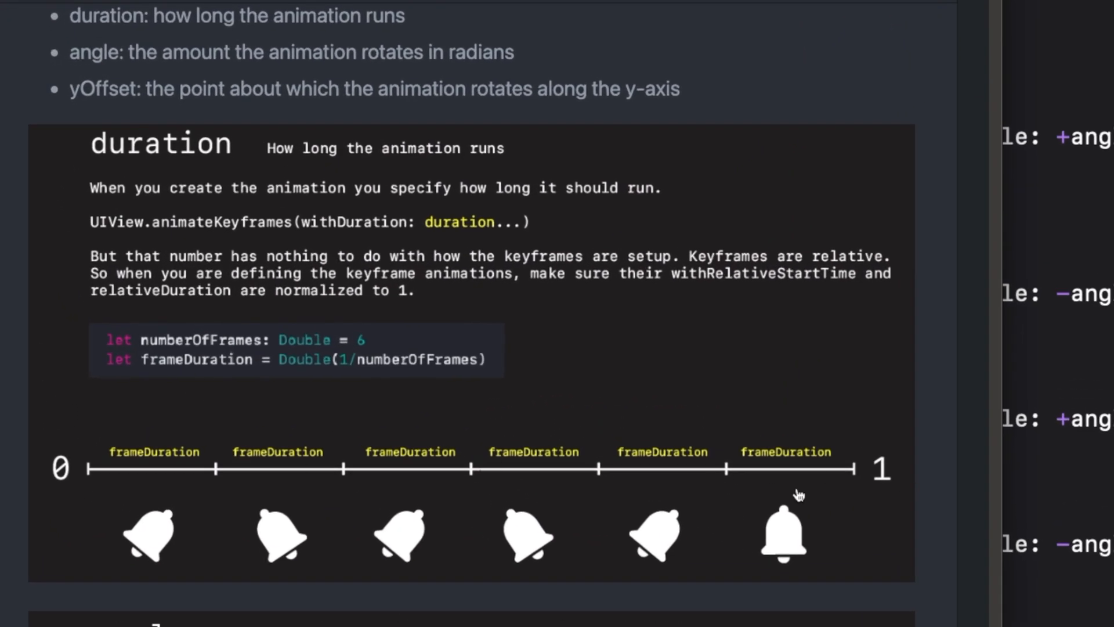
pyautogui.moveTo(218, 390)
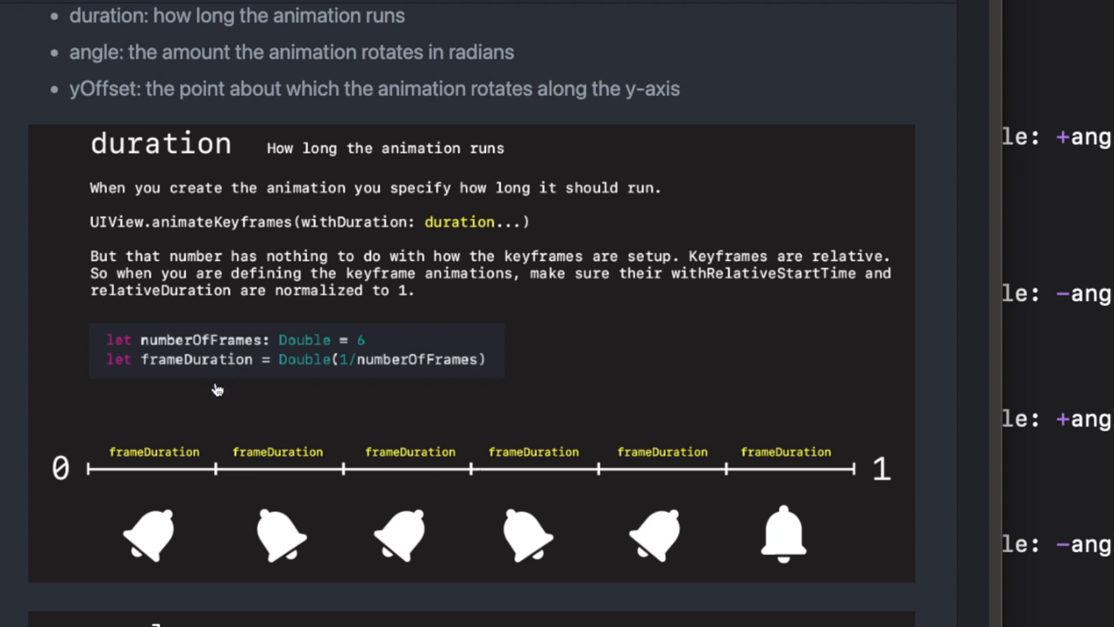
pyautogui.moveTo(417, 434)
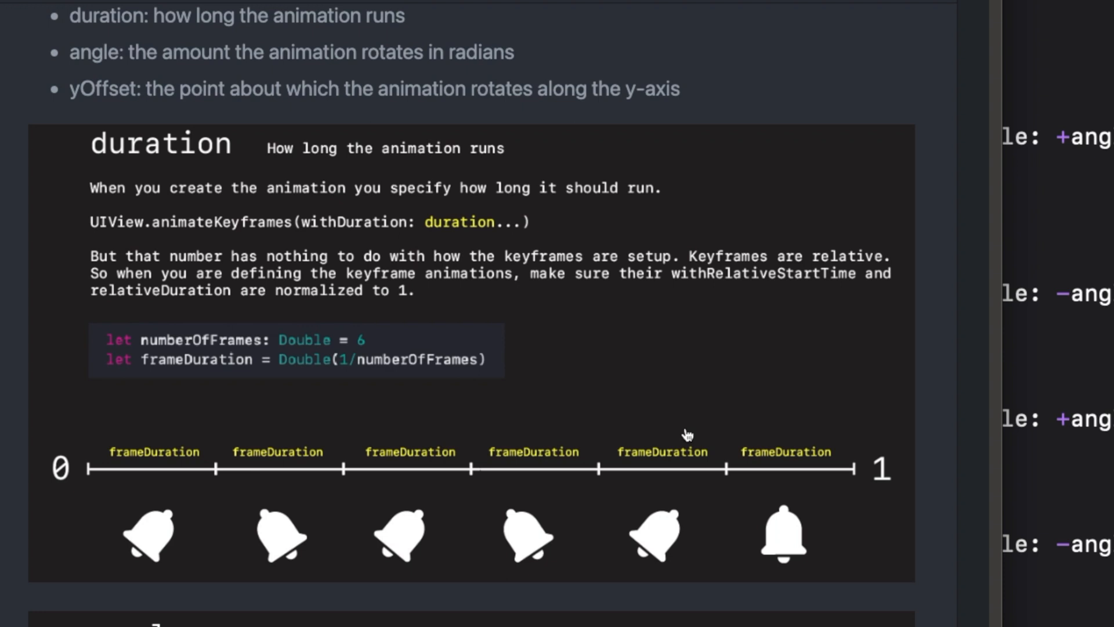
pyautogui.moveTo(278, 446)
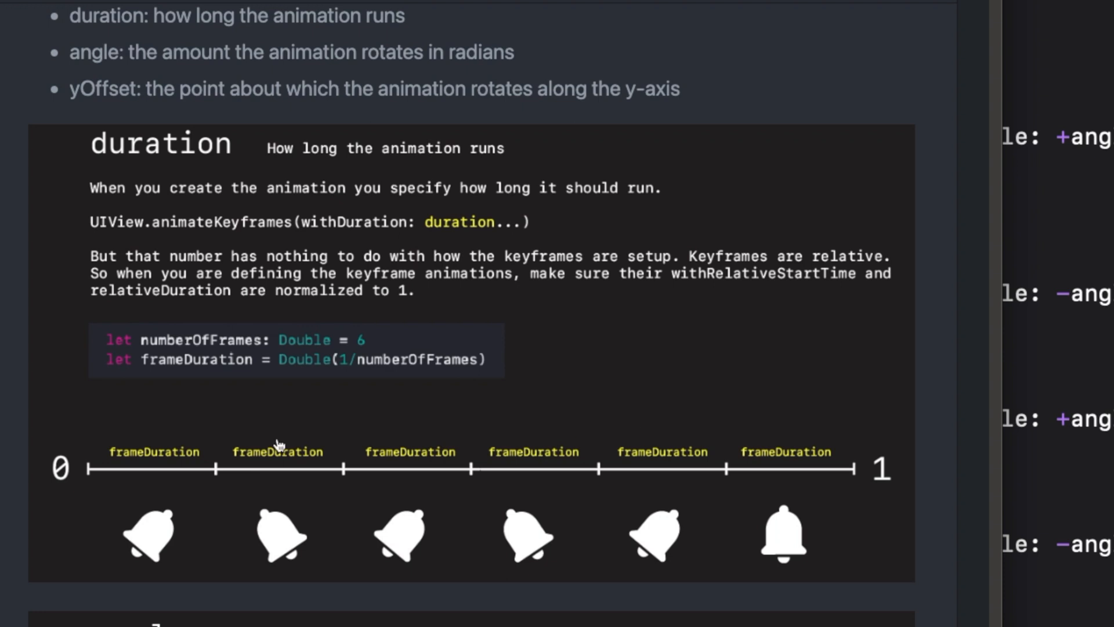
pyautogui.moveTo(179, 551)
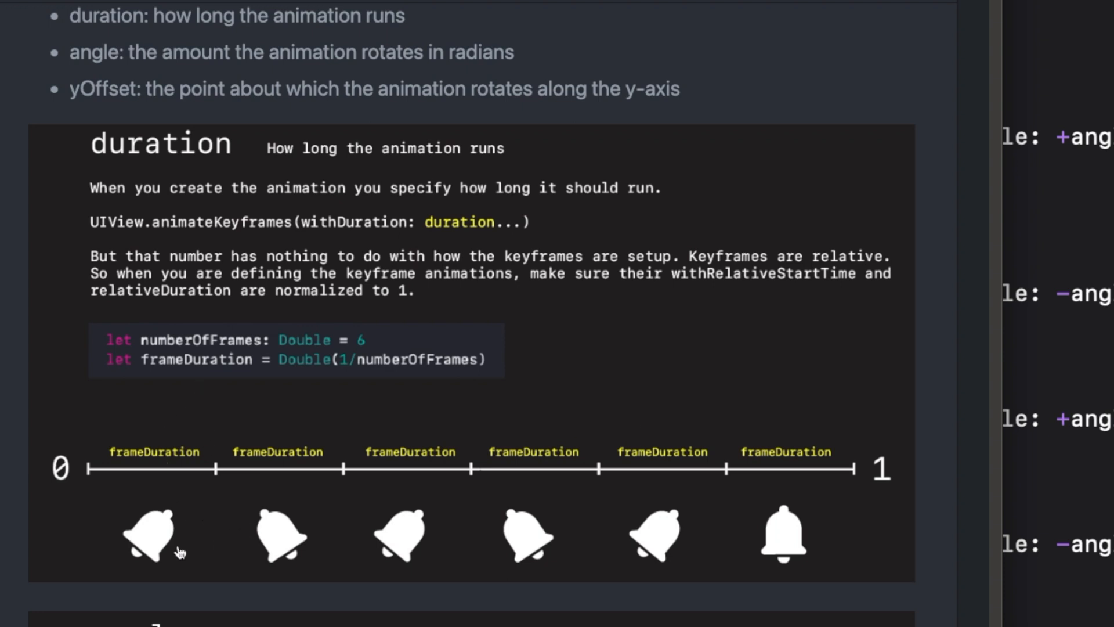
pyautogui.moveTo(479, 547)
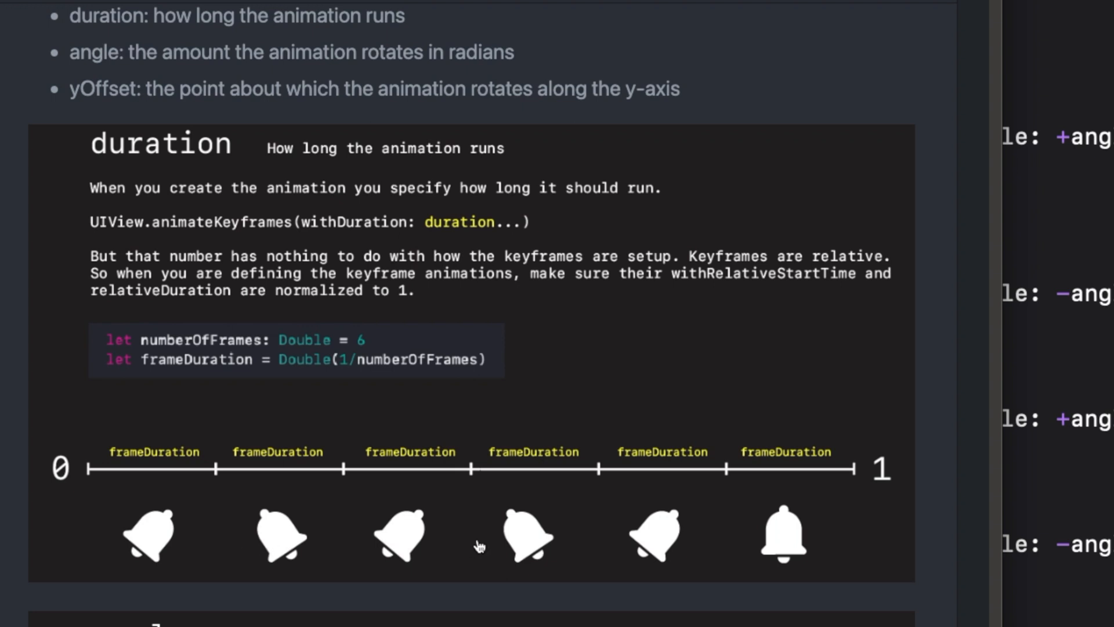
pyautogui.moveTo(227, 348)
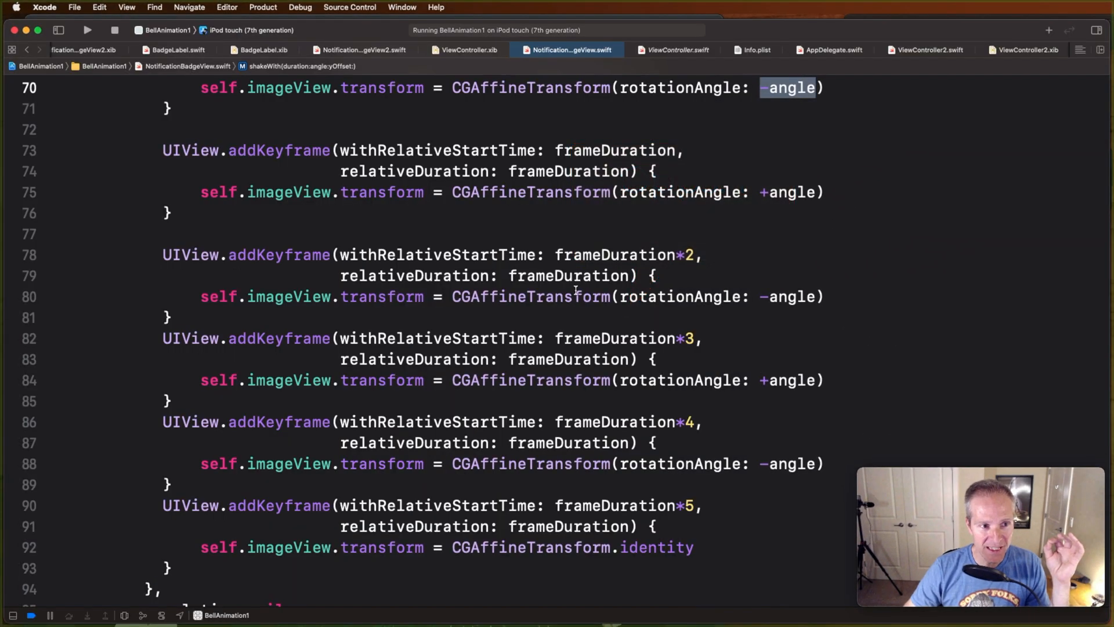
# Scroll up to shakeWith's start and select duration in the animateKeyframes call
pyautogui.scroll(3)
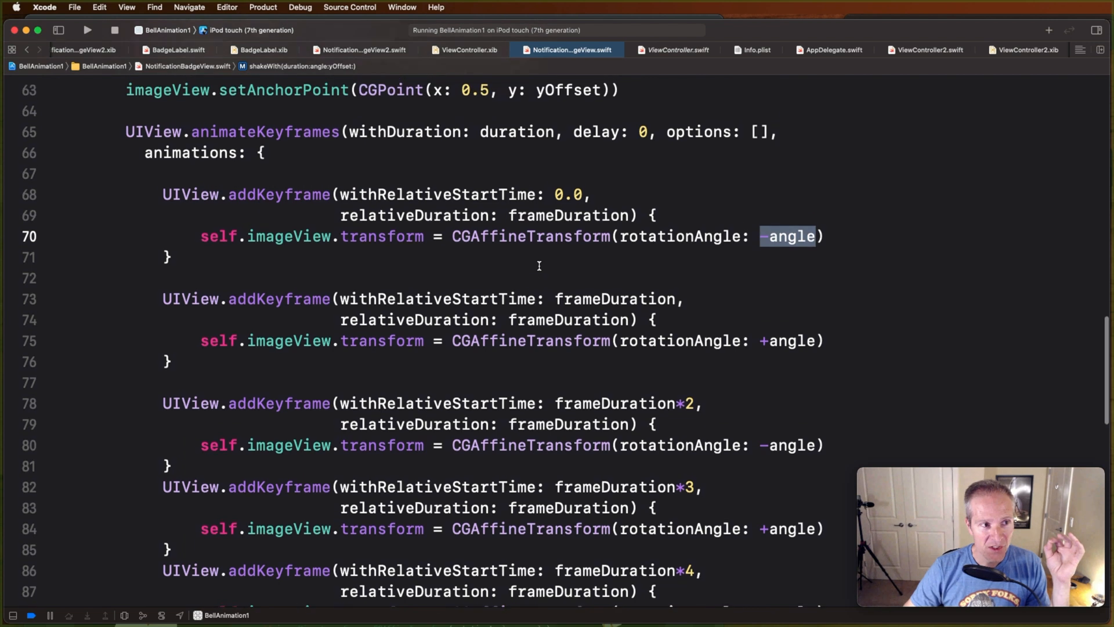
pyautogui.scroll(3)
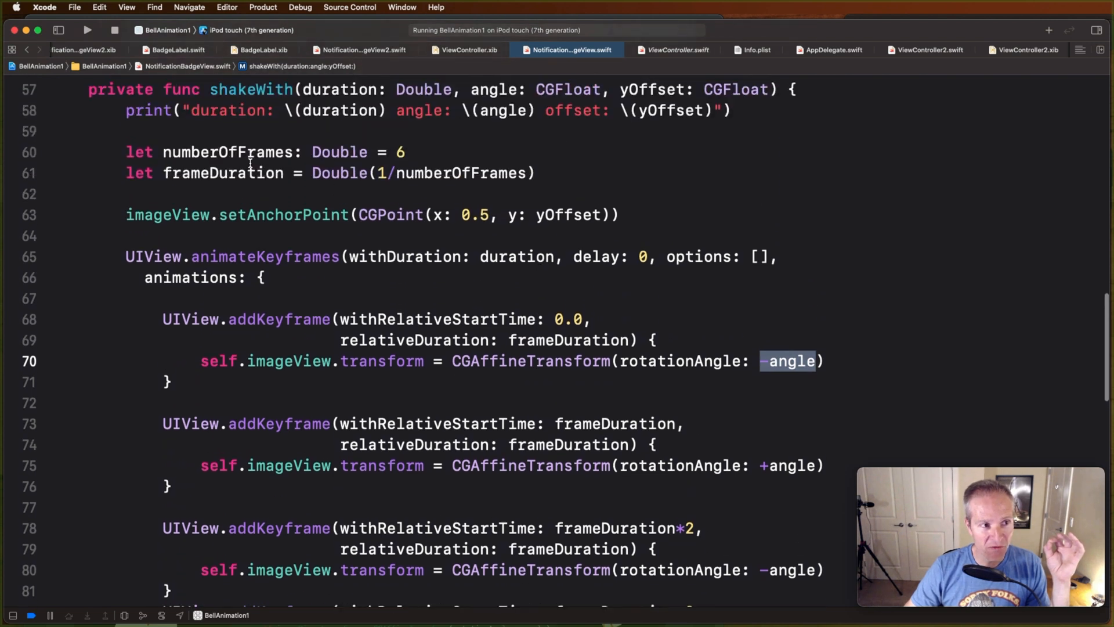
pyautogui.moveTo(405, 173)
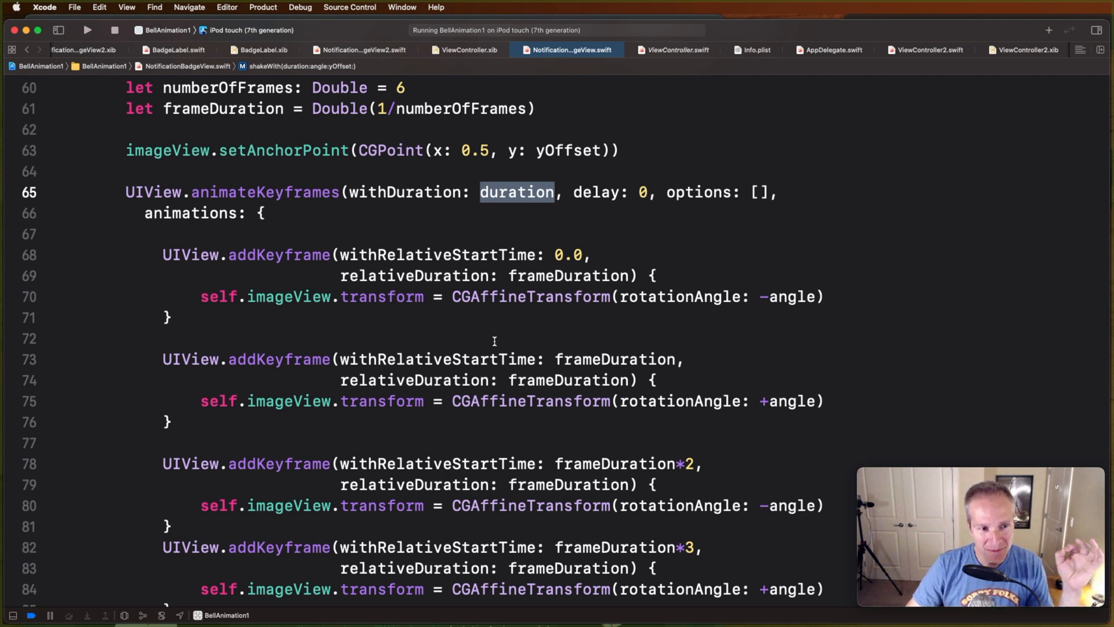
pyautogui.doubleClick(569, 275)
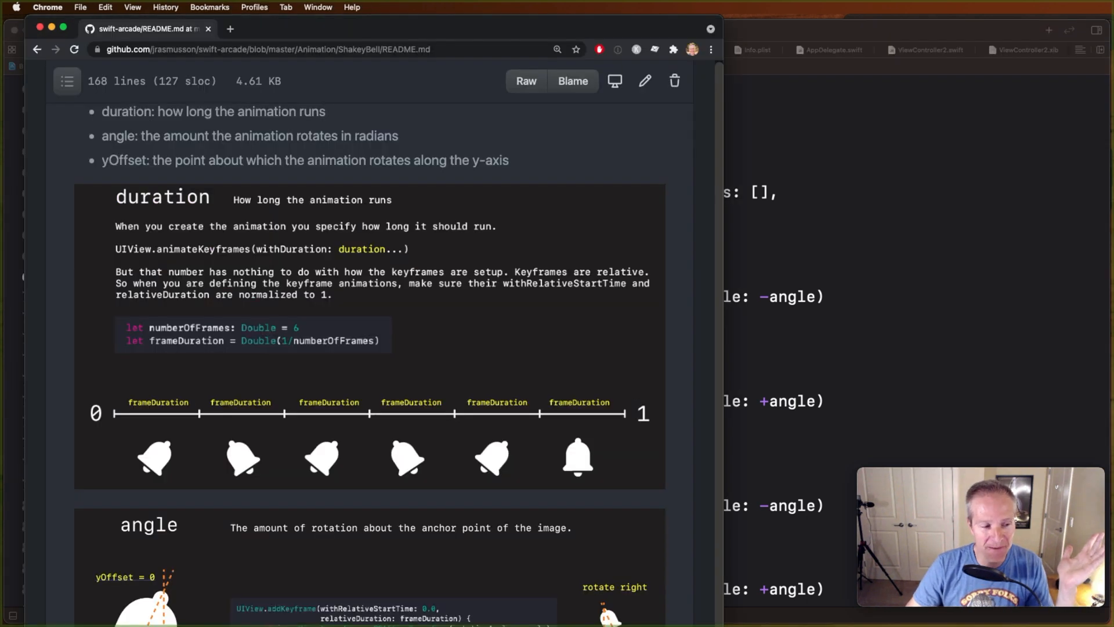
# Scroll the README past the angle section to the y-Offset anchor point explanation
pyautogui.scroll(-3)
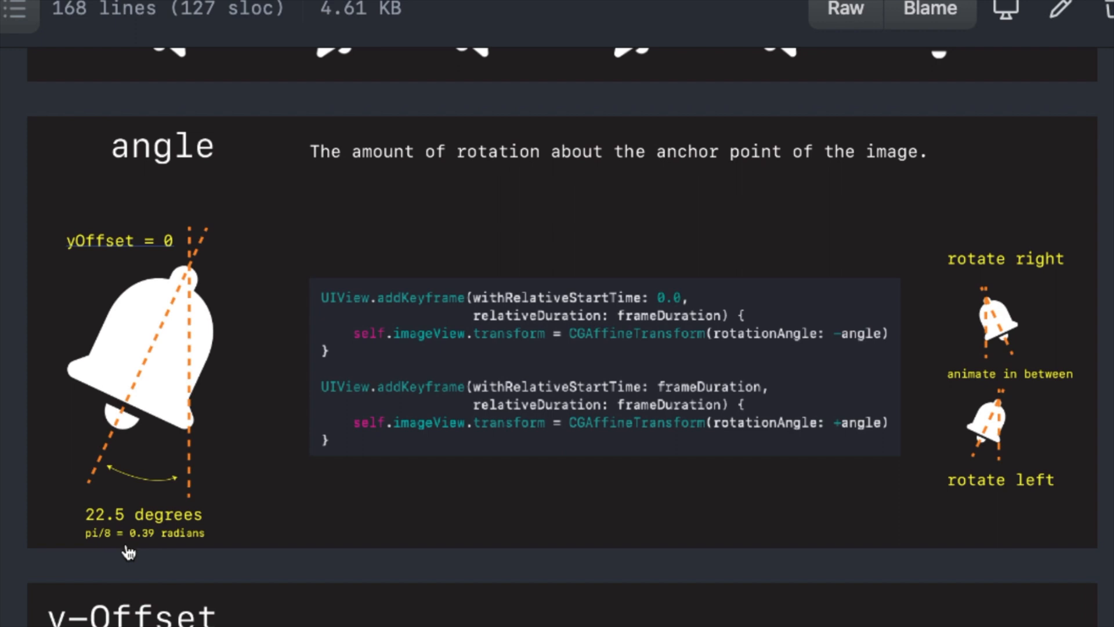
pyautogui.moveTo(123, 532)
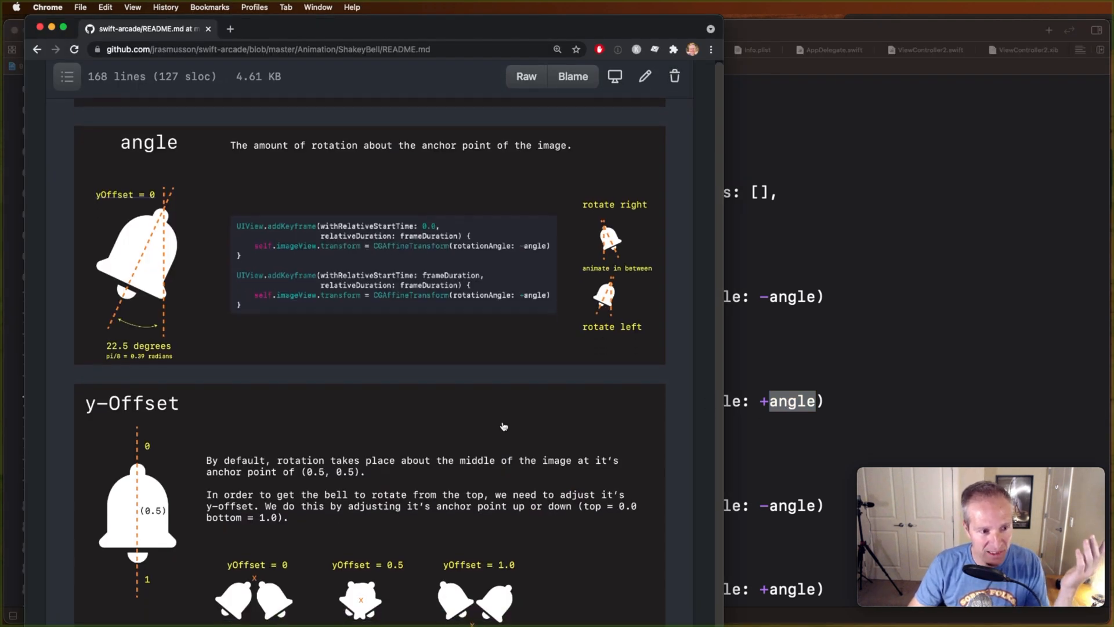
pyautogui.scroll(-3)
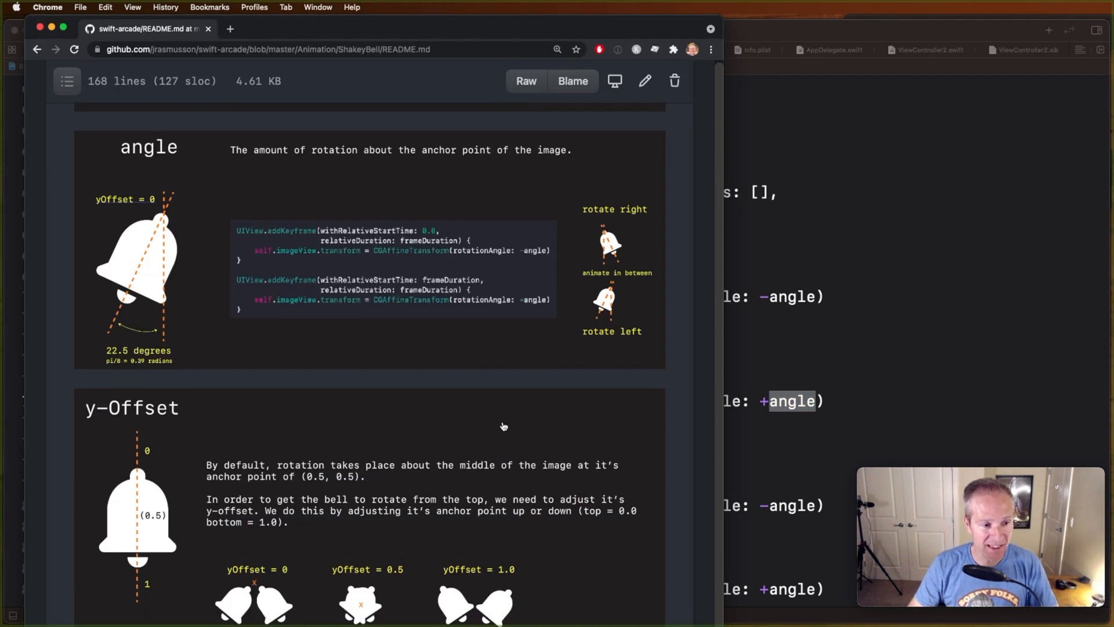
pyautogui.moveTo(716, 311)
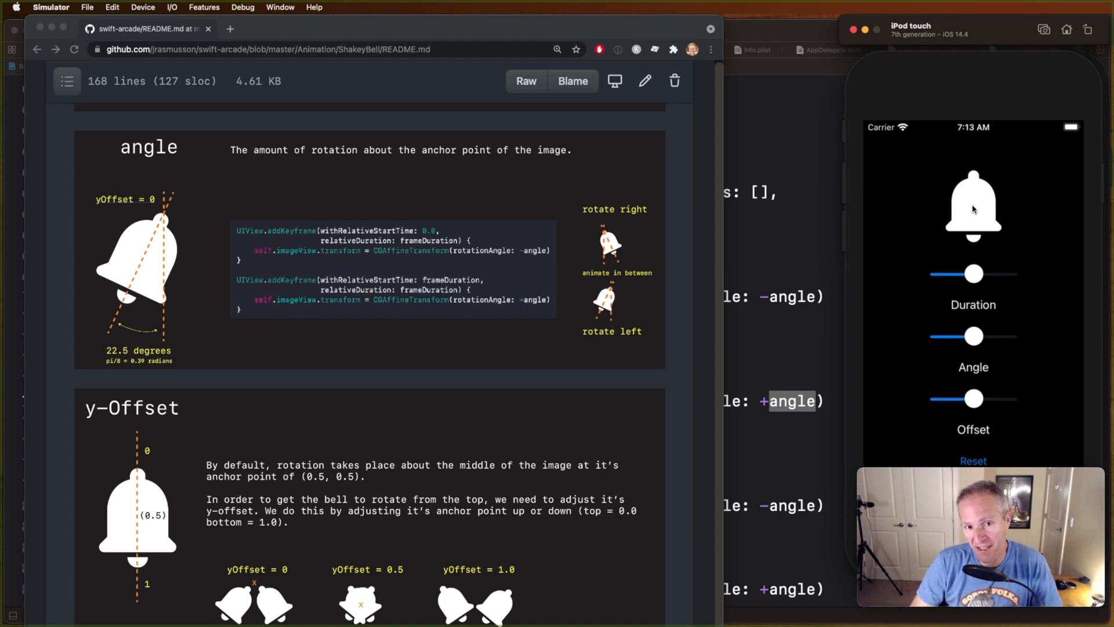
pyautogui.moveTo(297, 573)
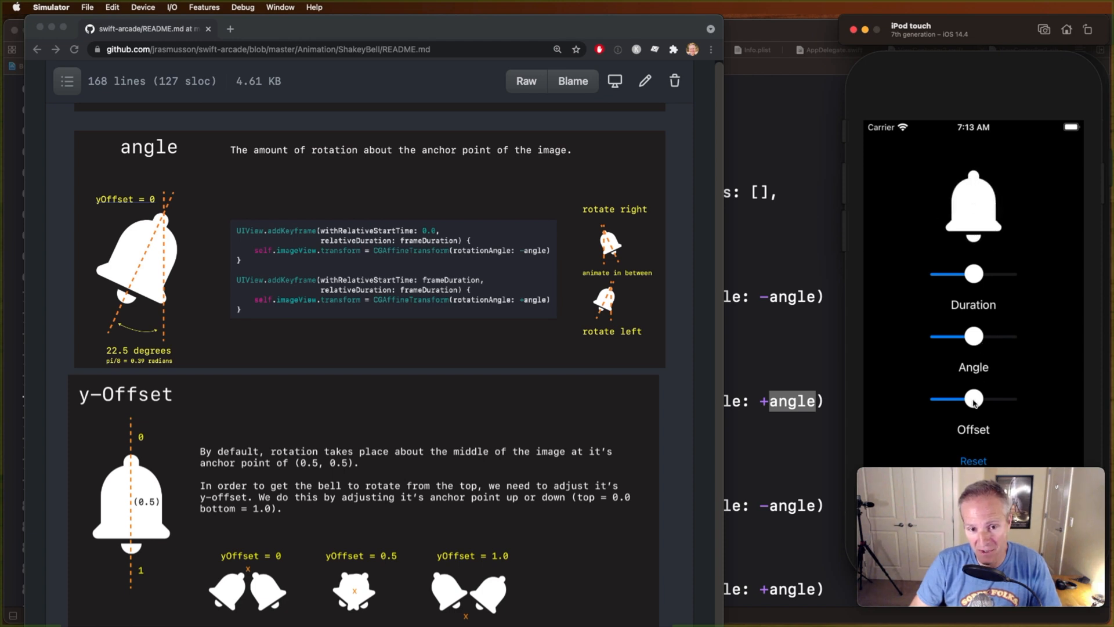
# Test the bell shake with the Offset slider at maximum, then at minimum
pyautogui.moveTo(974, 399); pyautogui.dragTo(1000, 399)
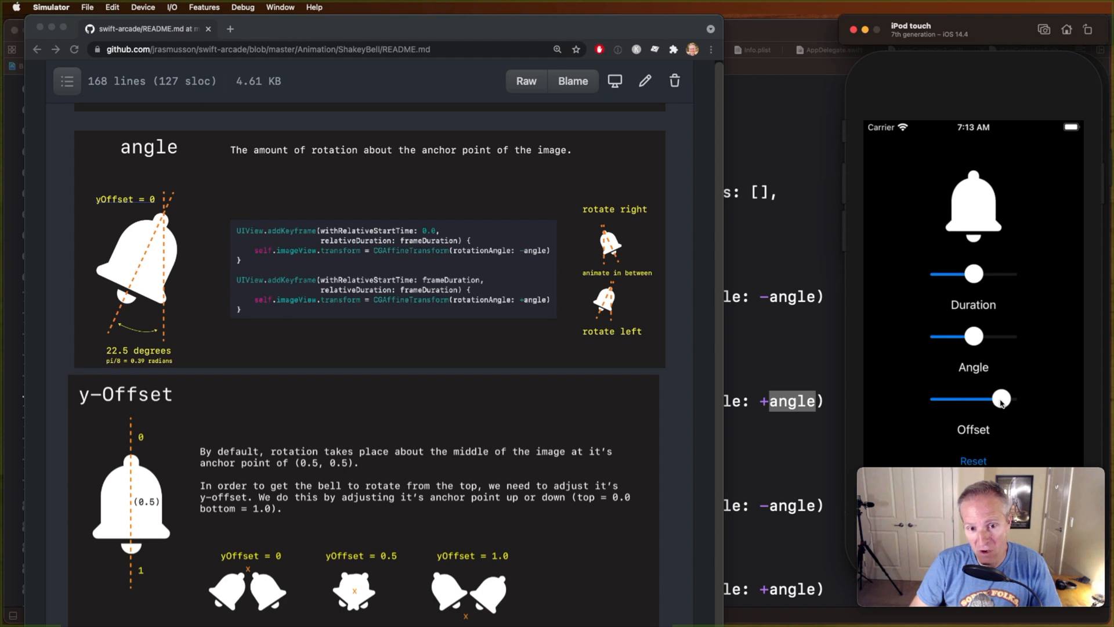
pyautogui.moveTo(998, 398); pyautogui.dragTo(1007, 399)
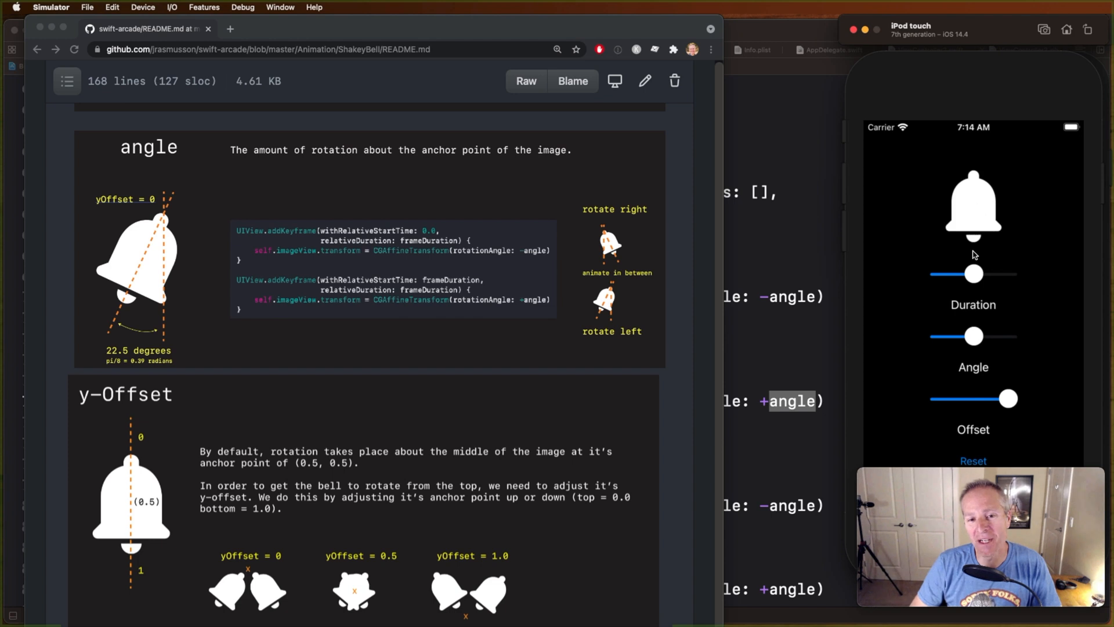
pyautogui.moveTo(1006, 398); pyautogui.dragTo(937, 398)
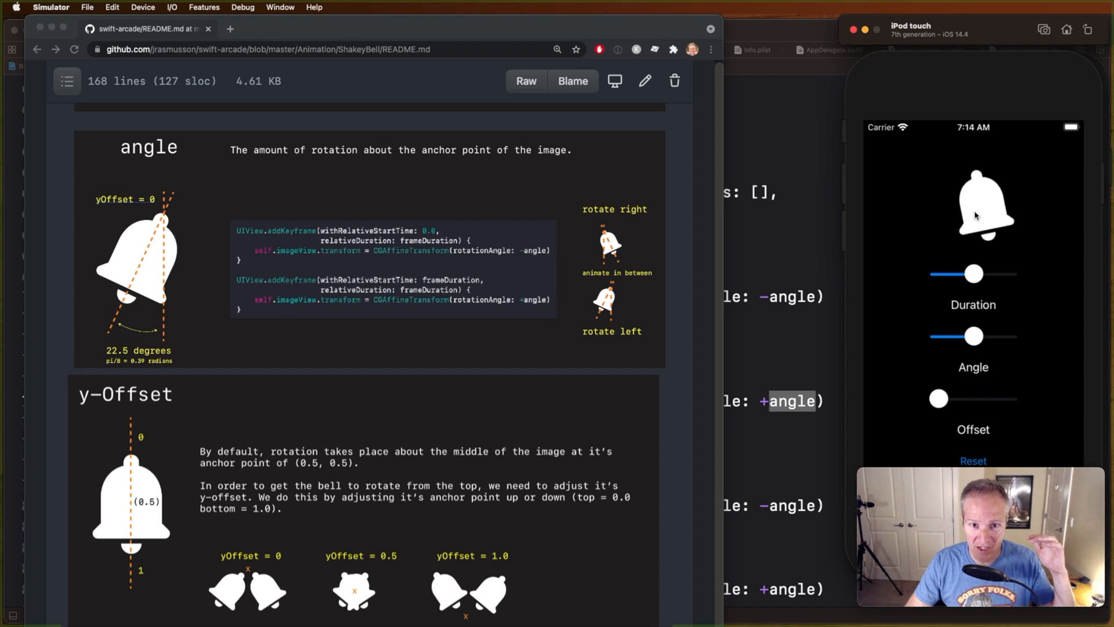
pyautogui.moveTo(937, 398); pyautogui.dragTo(974, 399)
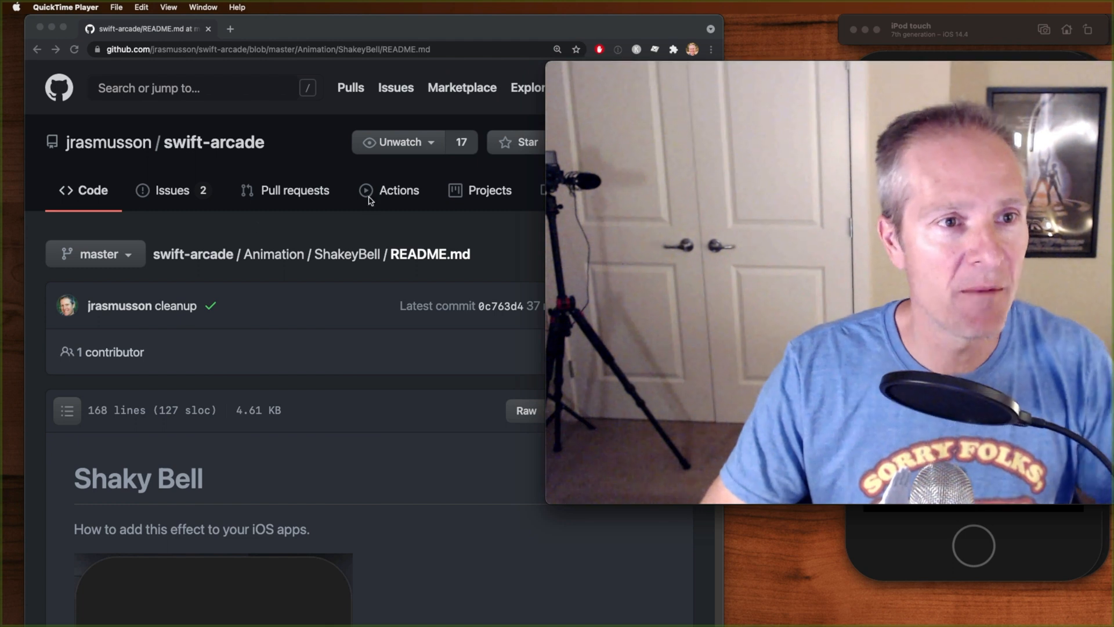
pyautogui.moveTo(277, 269)
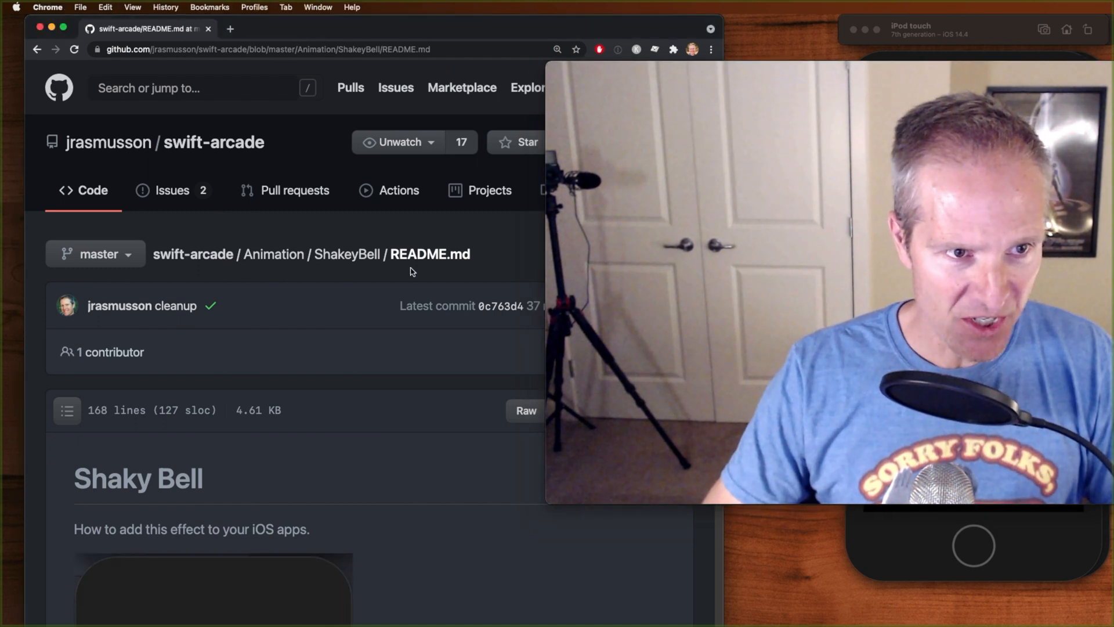
# Bring up the README's tap handler calling shakeWith with duration 1.0, angle pi/8, yOffset 0
pyautogui.scroll(-3)
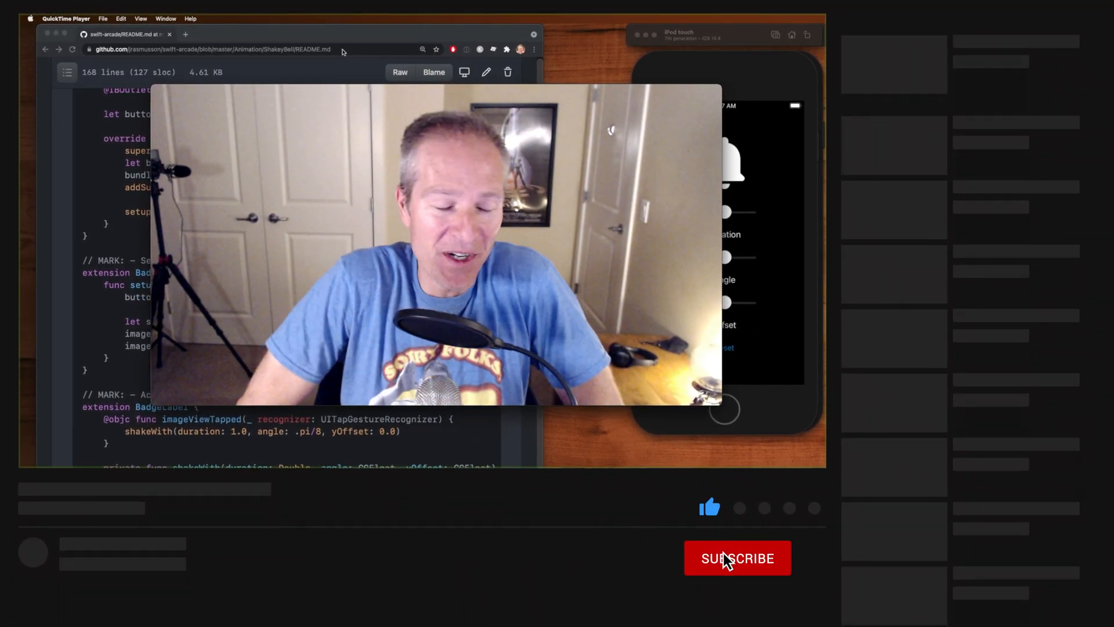
pyautogui.click(736, 558)
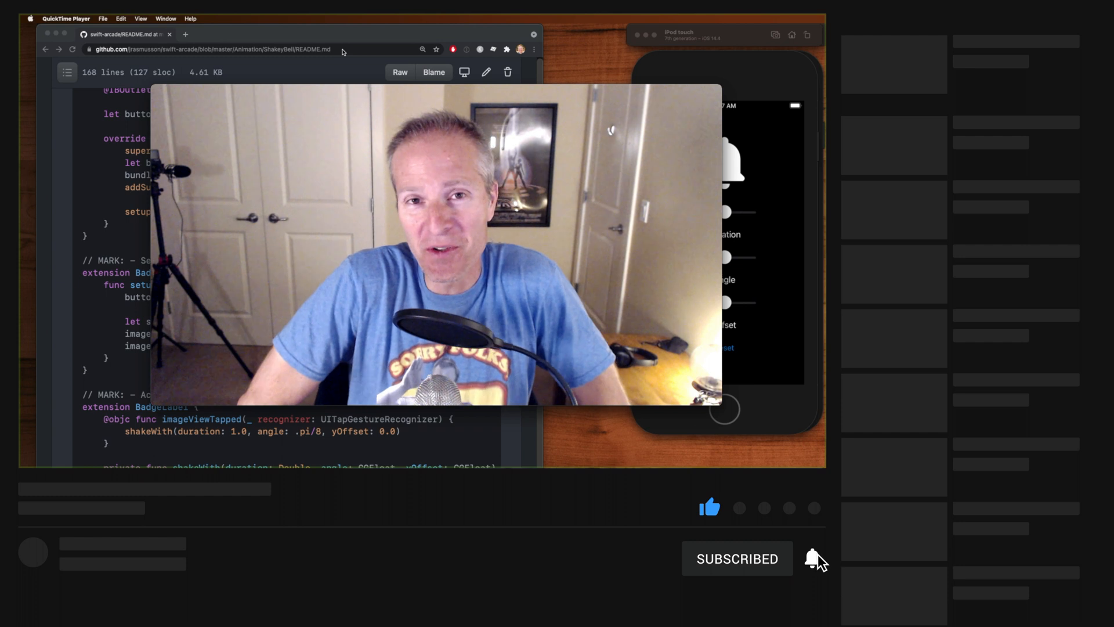